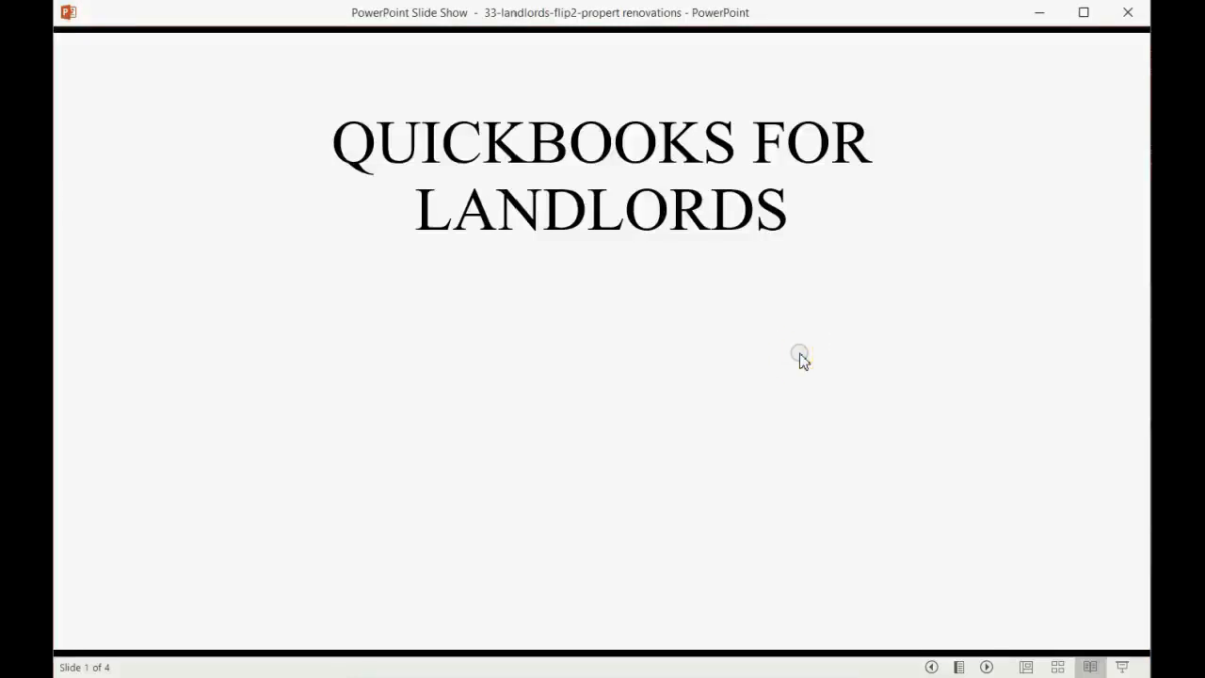
Bring up the landlord company's Chart of Accounts in QuickBooks.
left_click(799, 356)
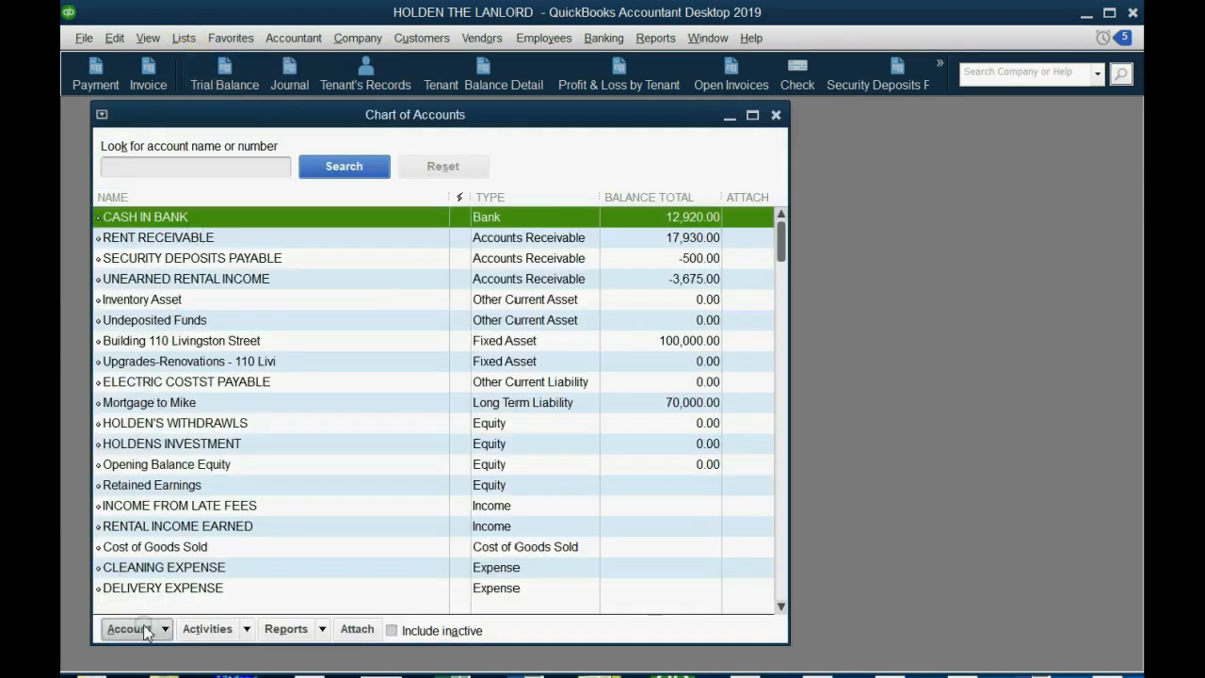
left_click(136, 629)
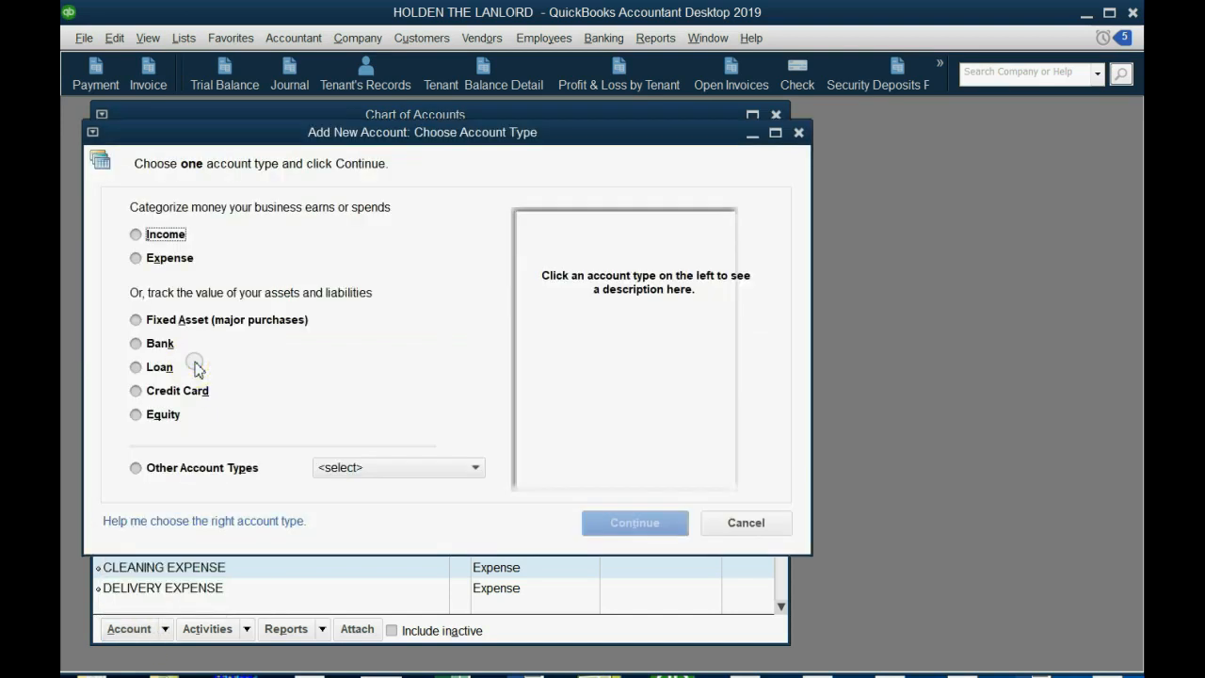
left_click(136, 320)
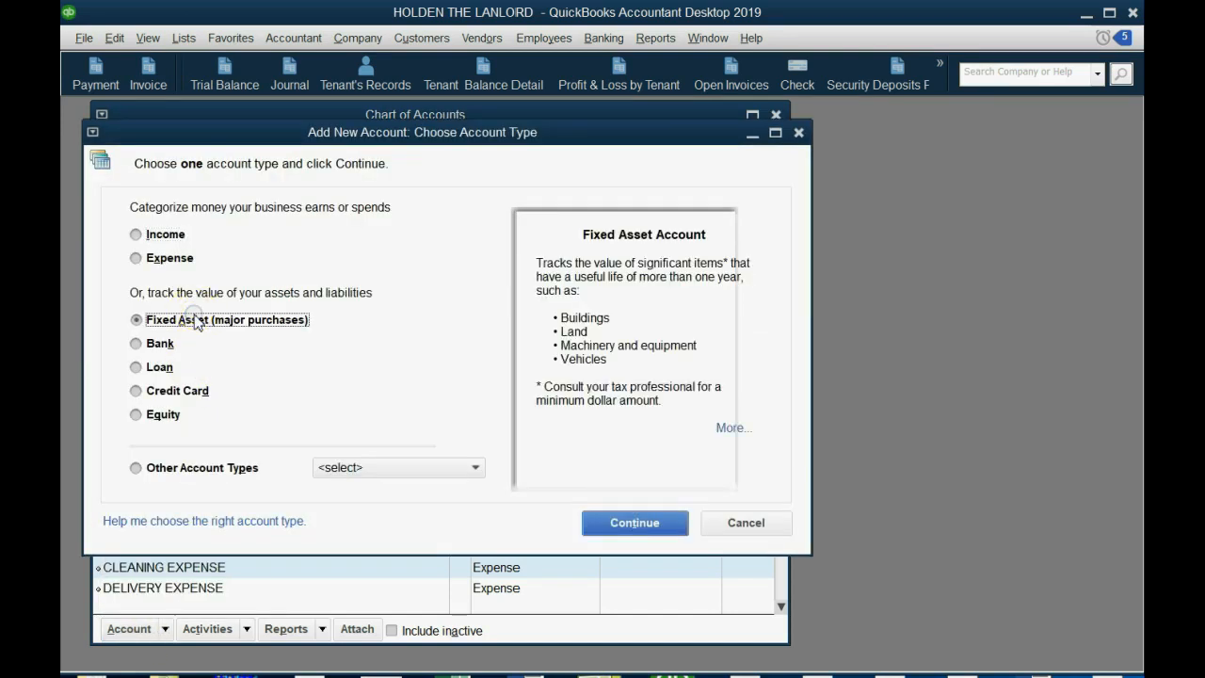
left_click(634, 523)
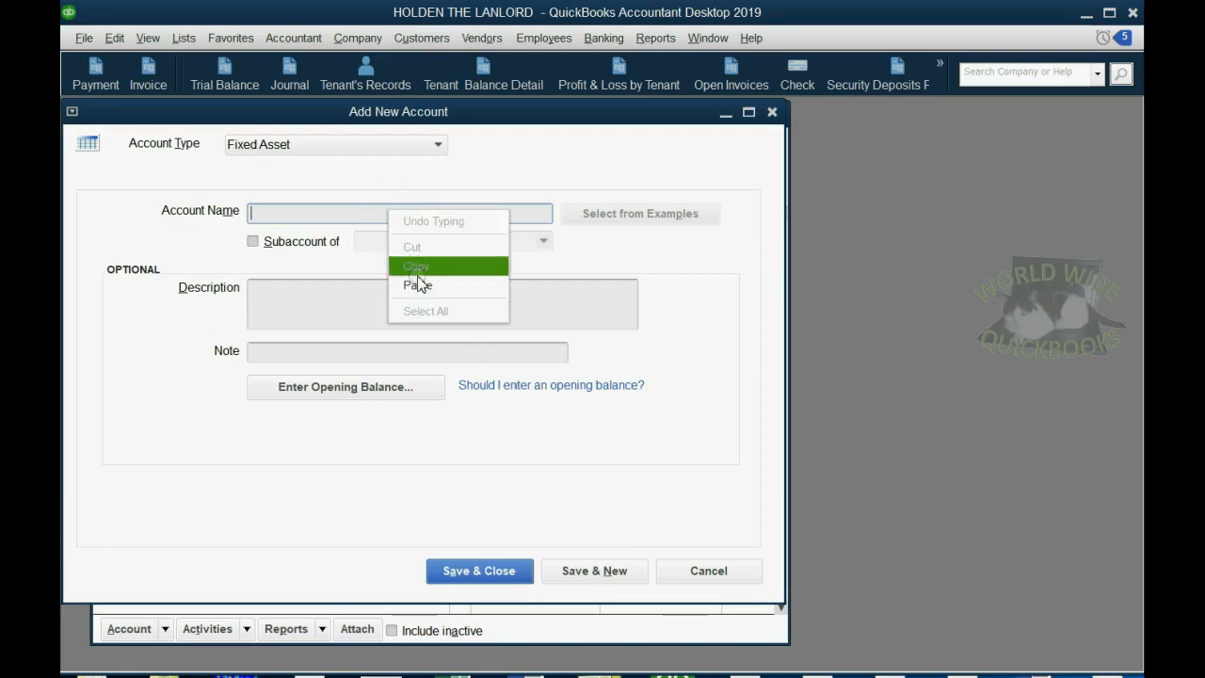
left_click(418, 285)
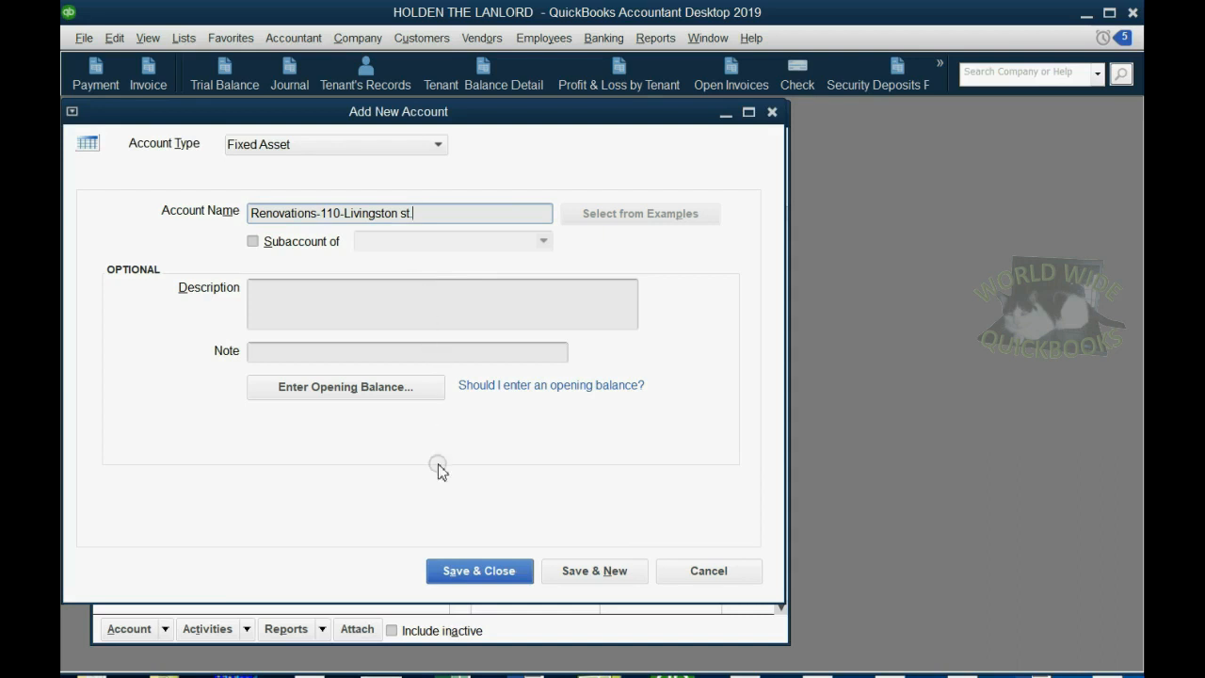
left_click(478, 570)
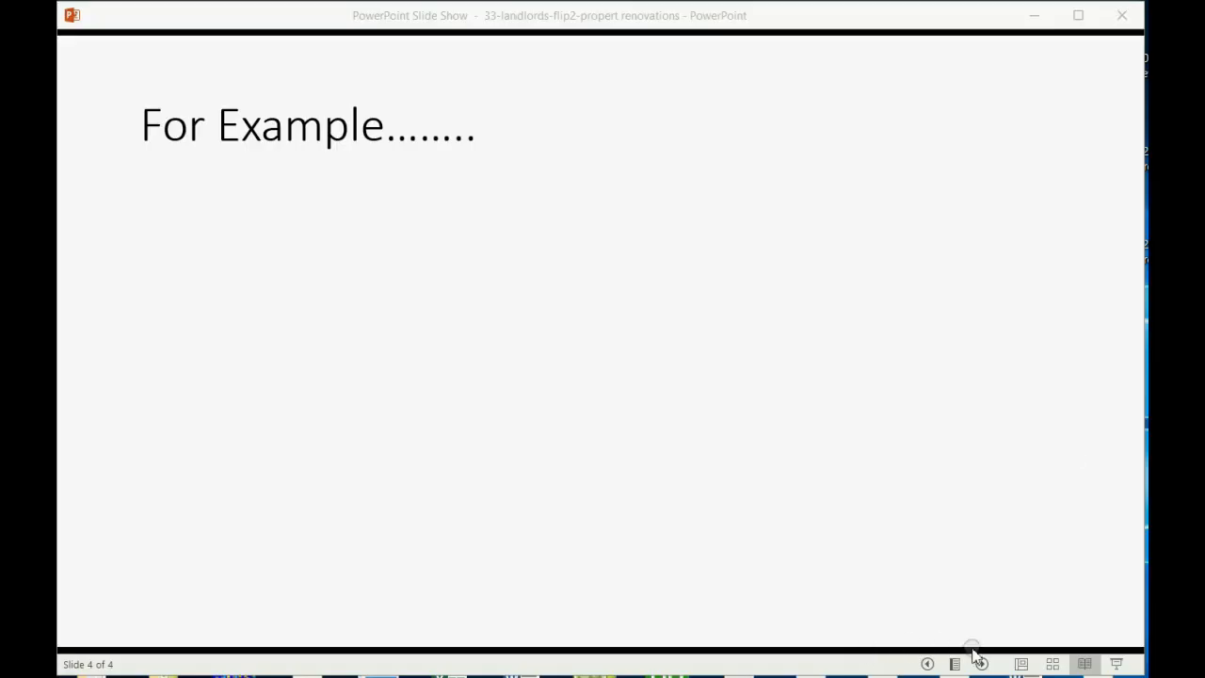
Reveal the October 10 $5,000 handyman payment example, then return to the Chart of Accounts.
left_click(984, 663)
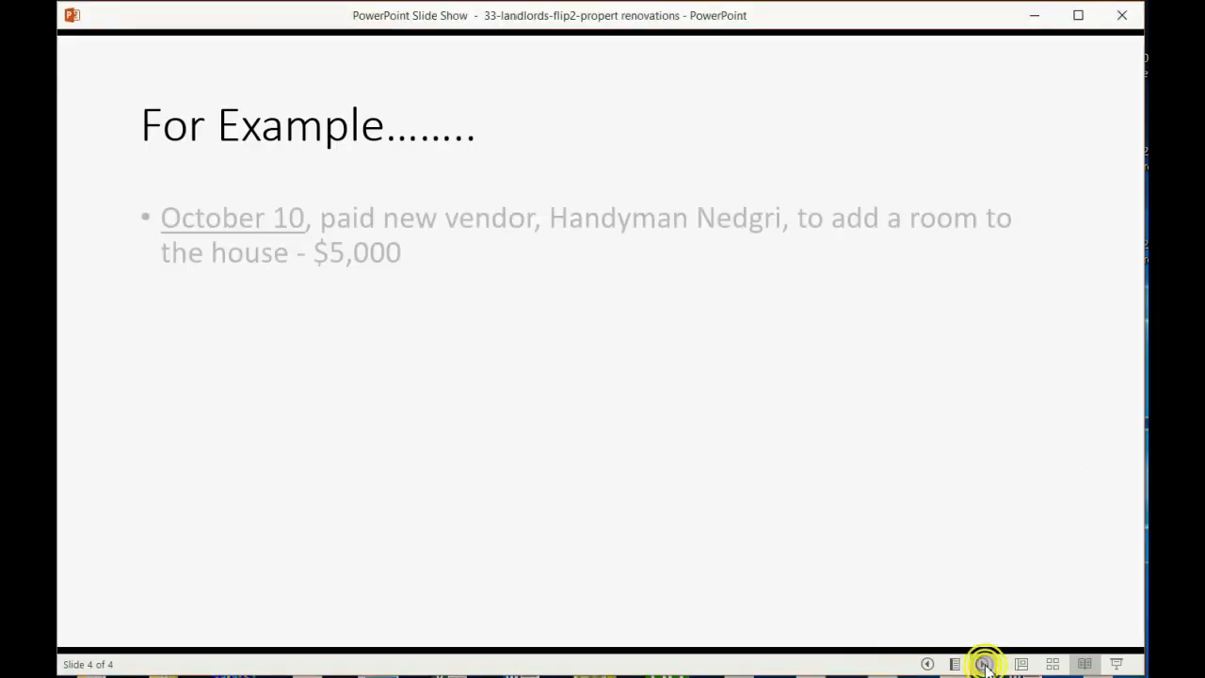
left_click(983, 662)
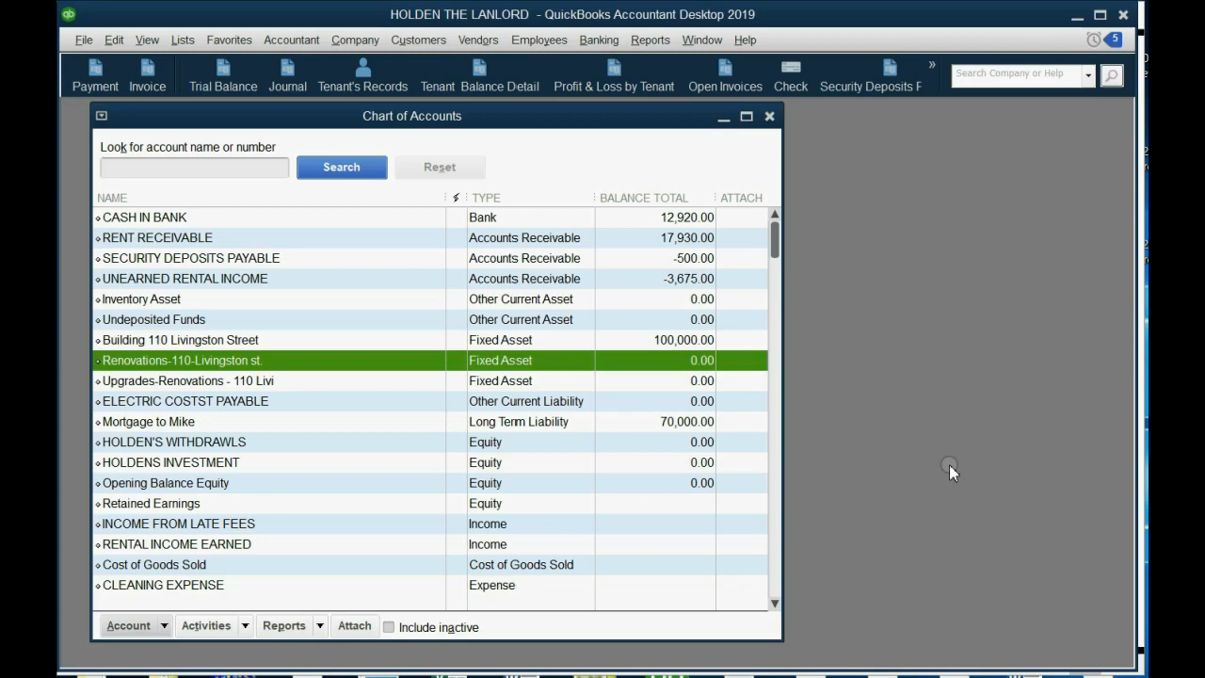
Close the Chart of Accounts and start a new check from Cash in Bank.
left_click(768, 117)
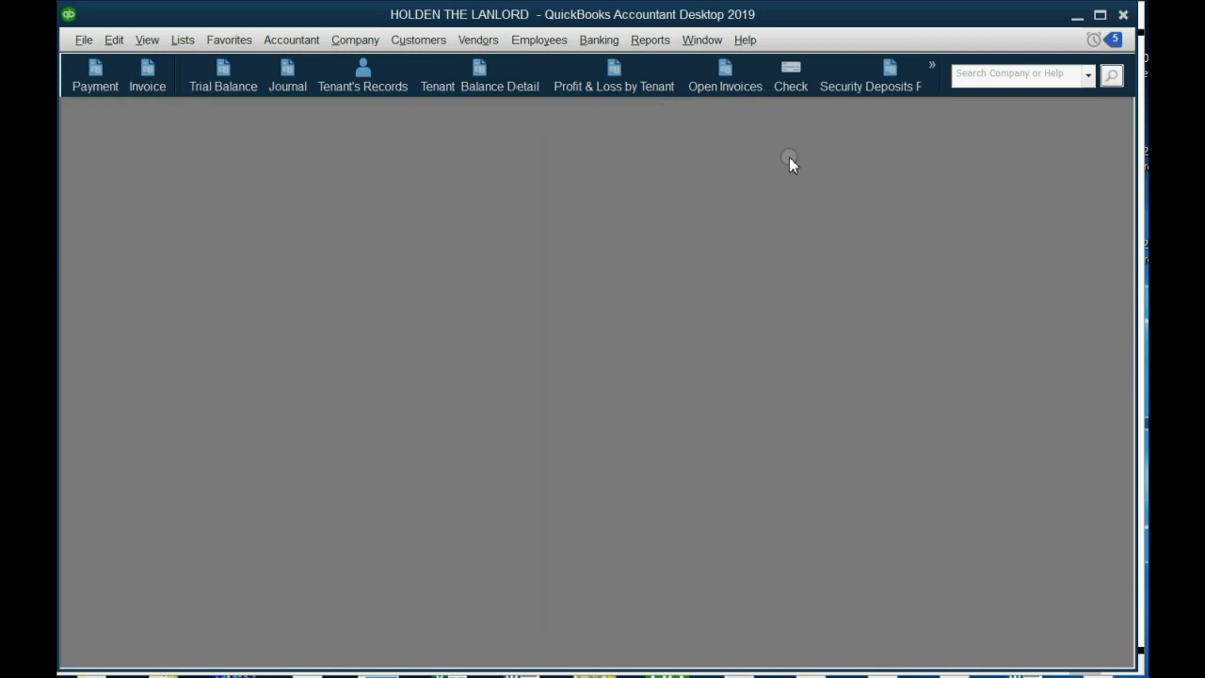
left_click(790, 74)
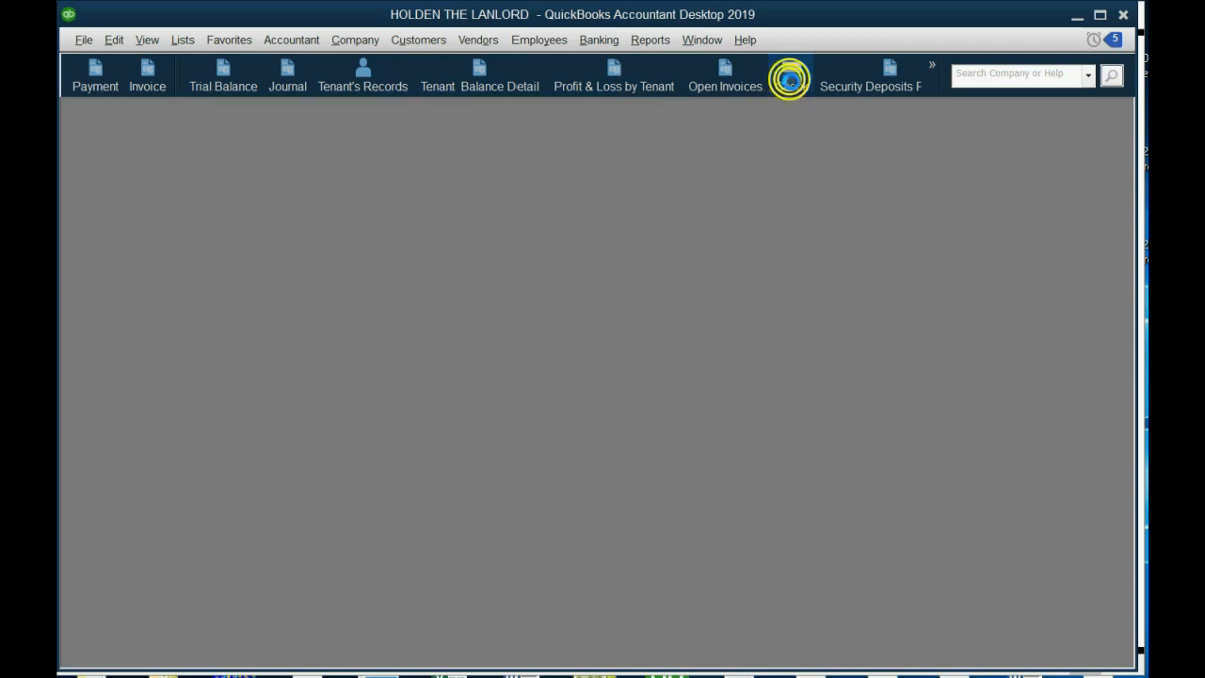
left_click(789, 75)
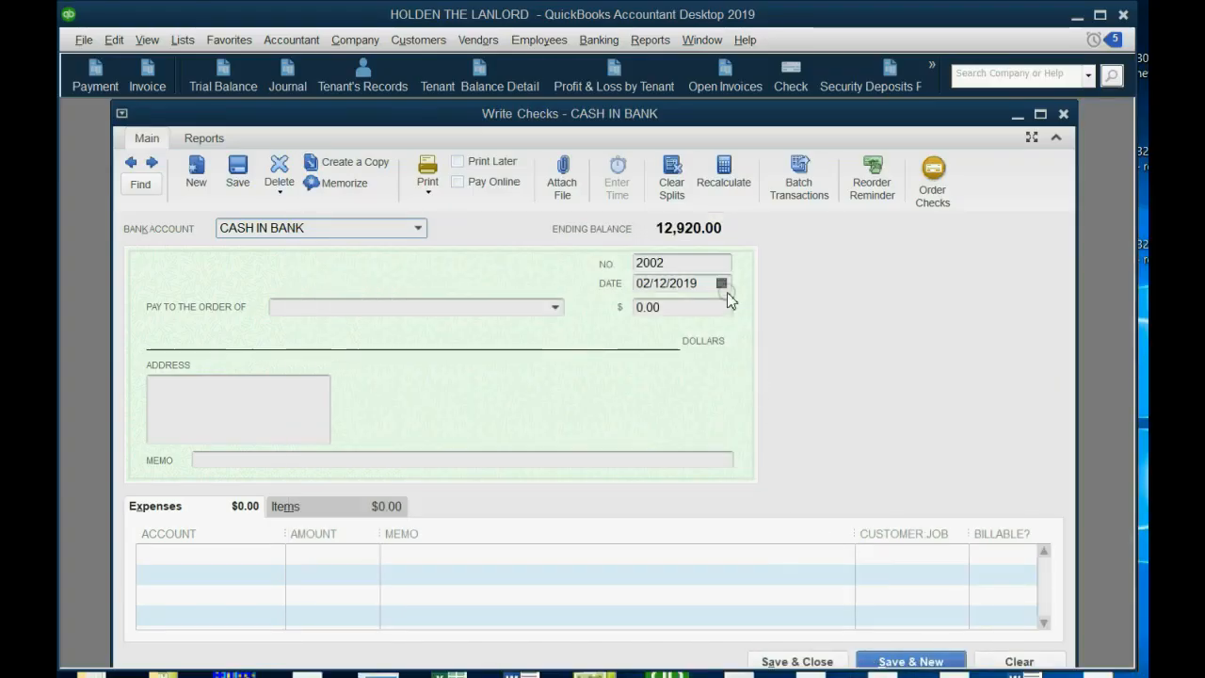
Date check 2002 October 10, 2020 using the calendar.
left_click(723, 282)
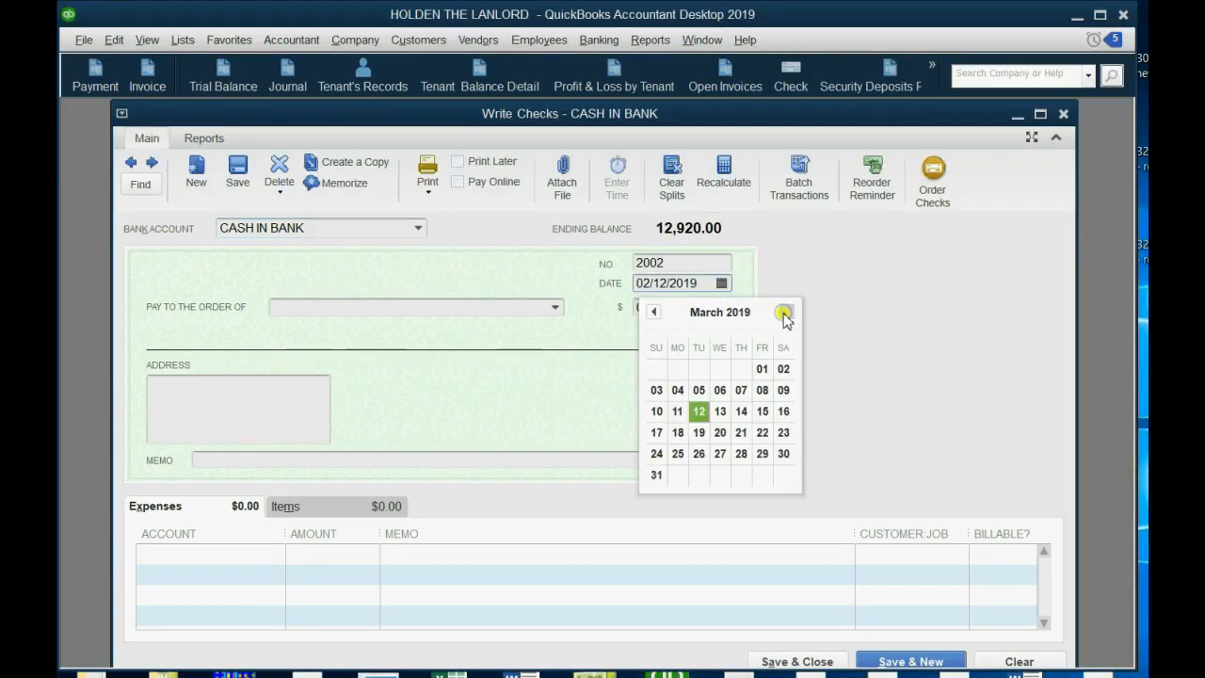
left_click(783, 313)
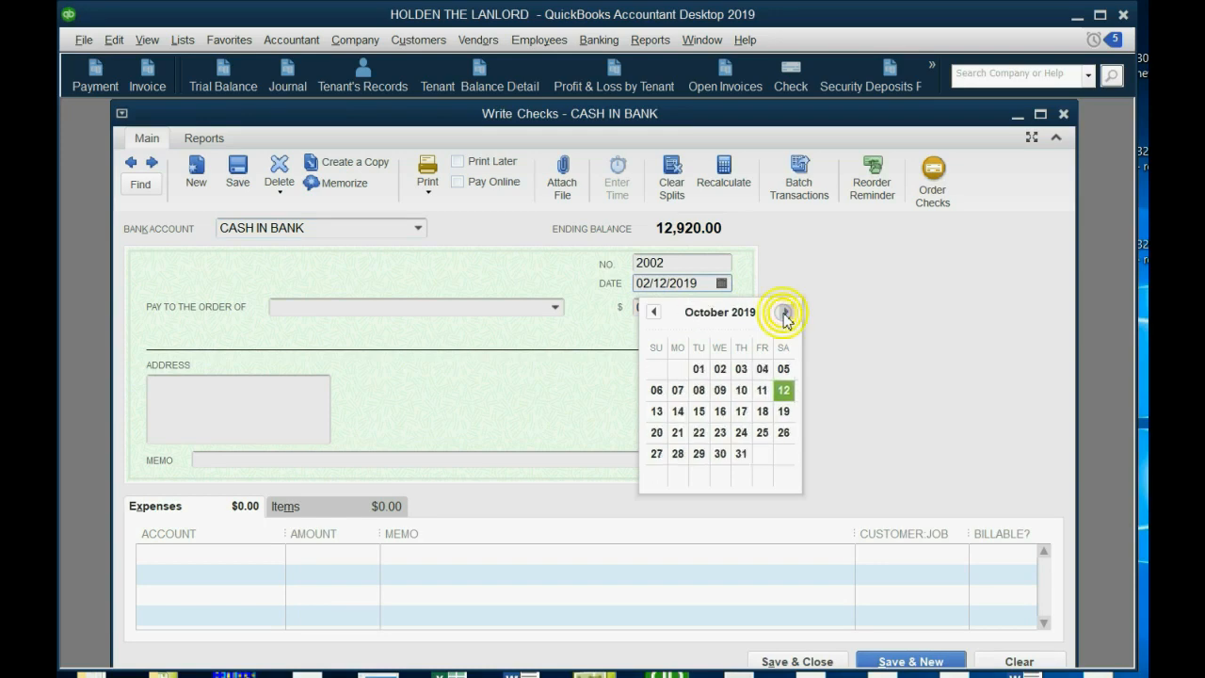
left_click(783, 312)
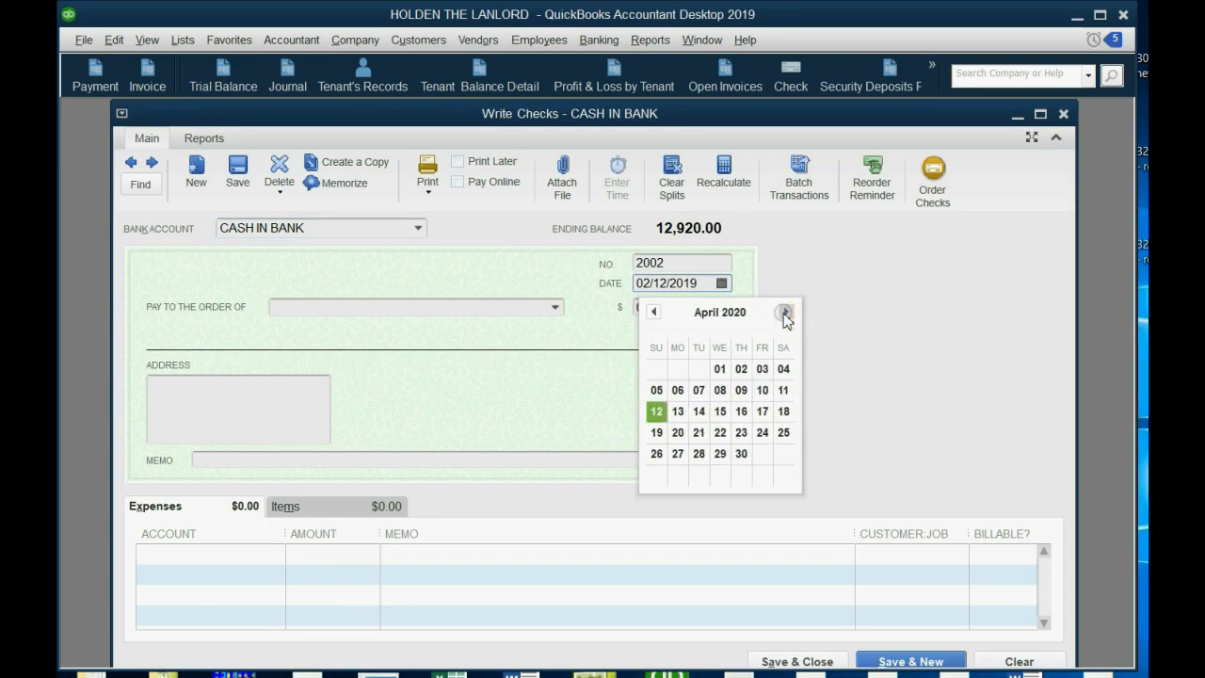
left_click(785, 312)
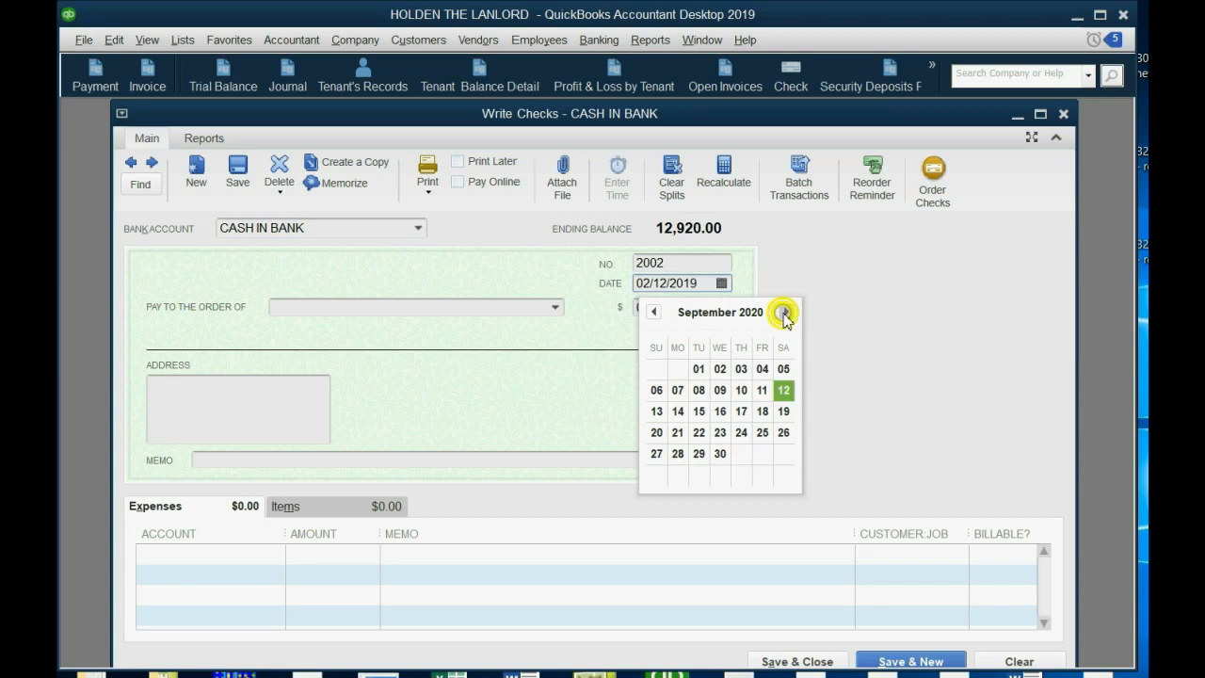
left_click(785, 312)
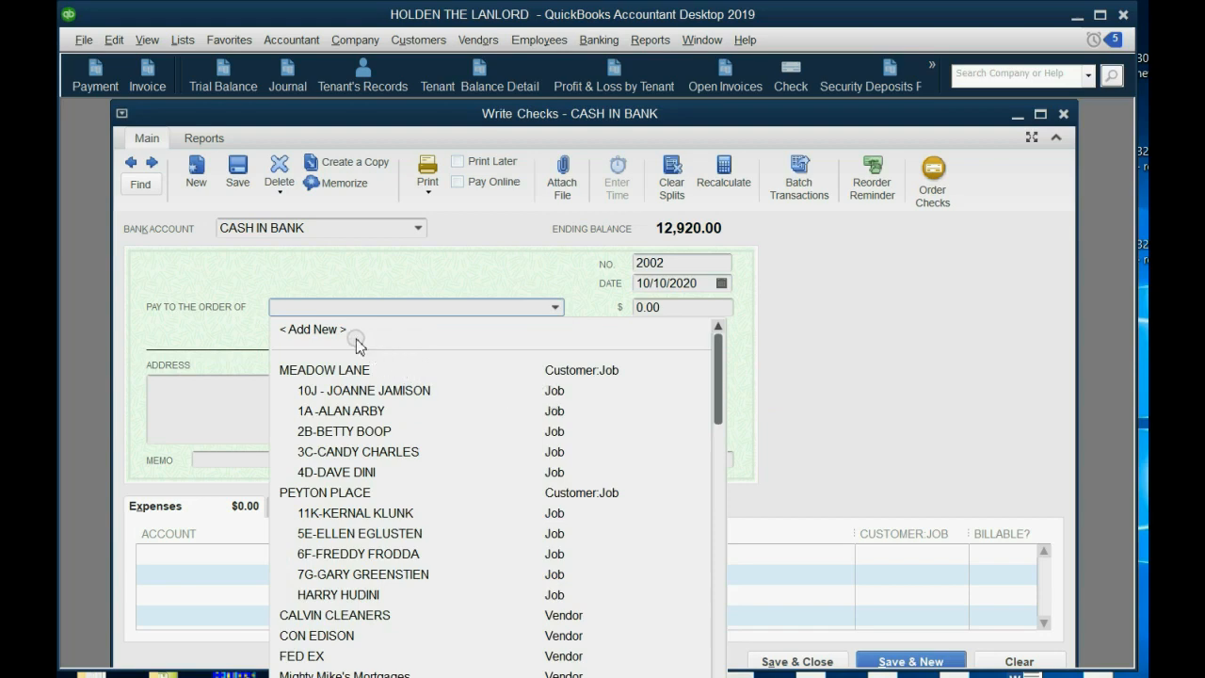
Add a new vendor payee named Handyman Nedgi for the check.
left_click(313, 327)
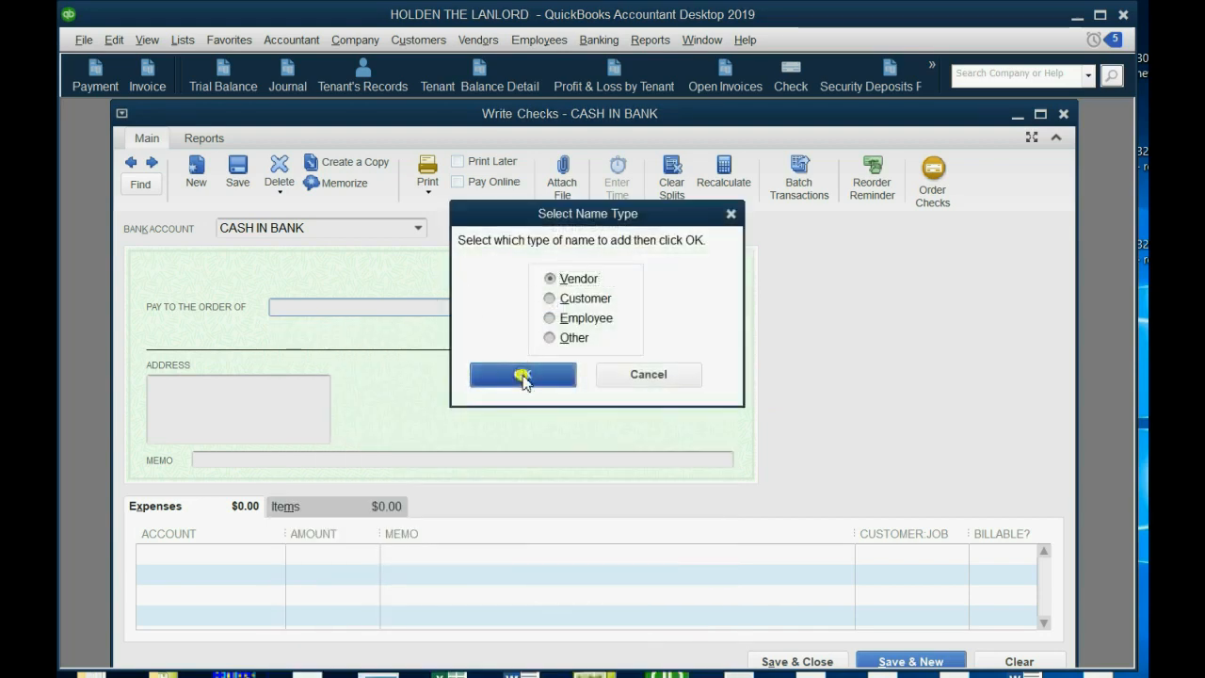
left_click(524, 372)
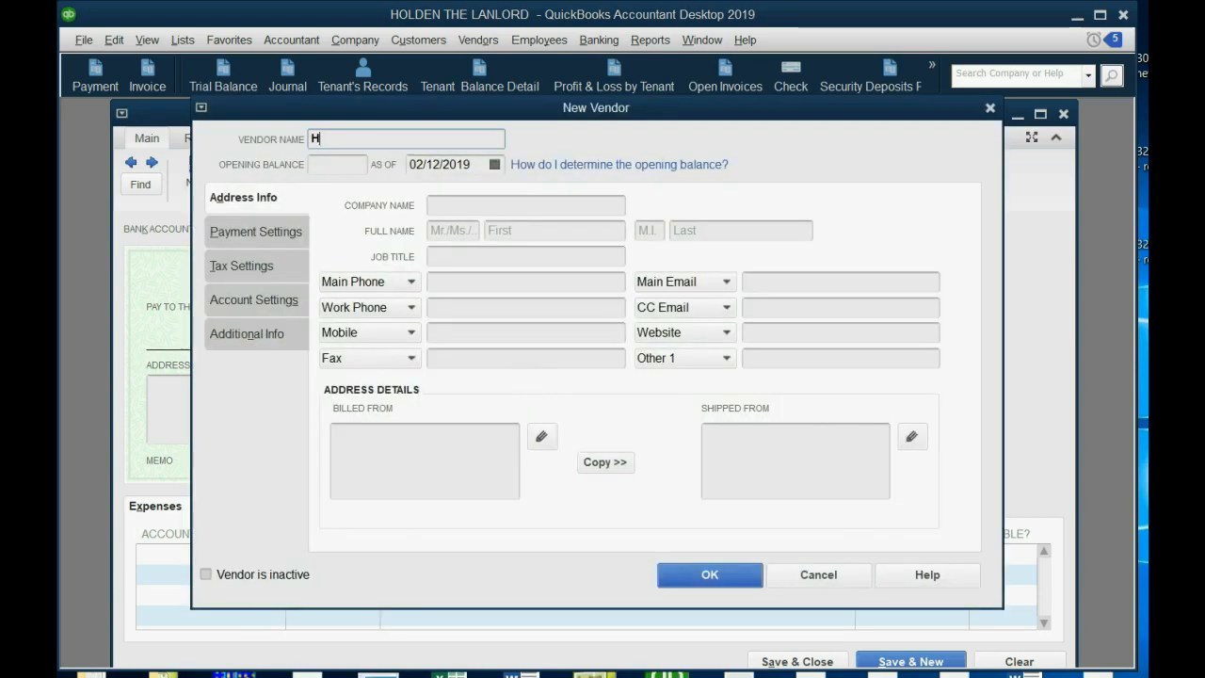
type("andyman")
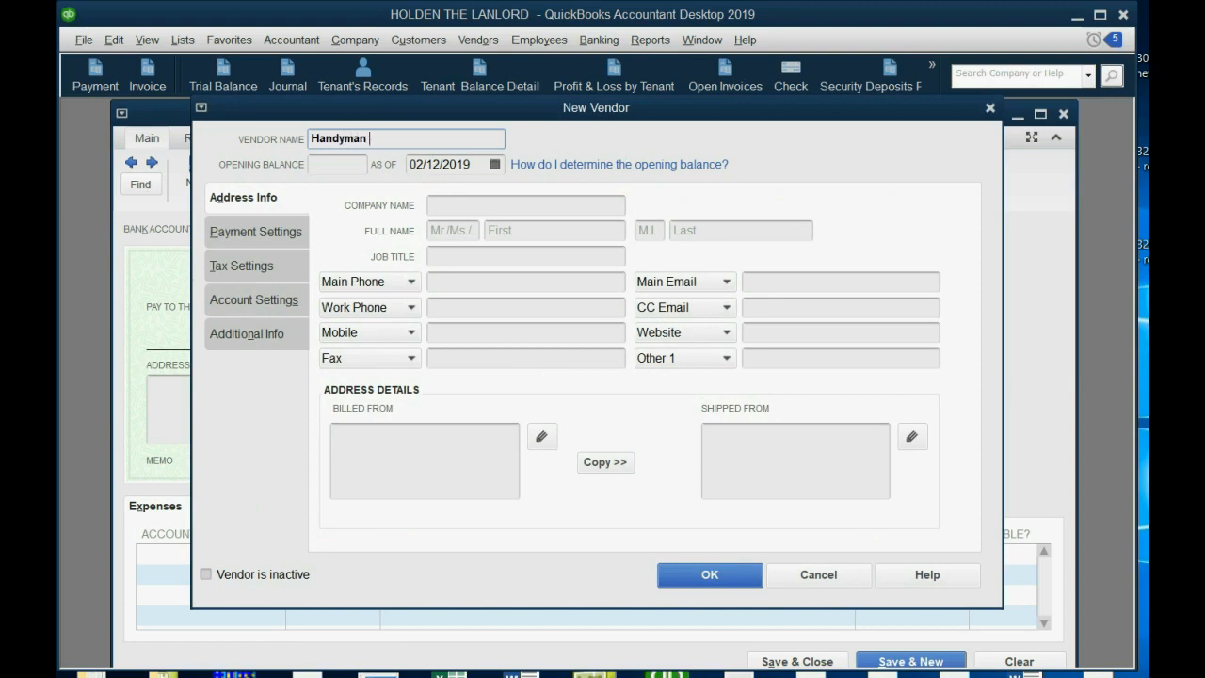
type("Nedg")
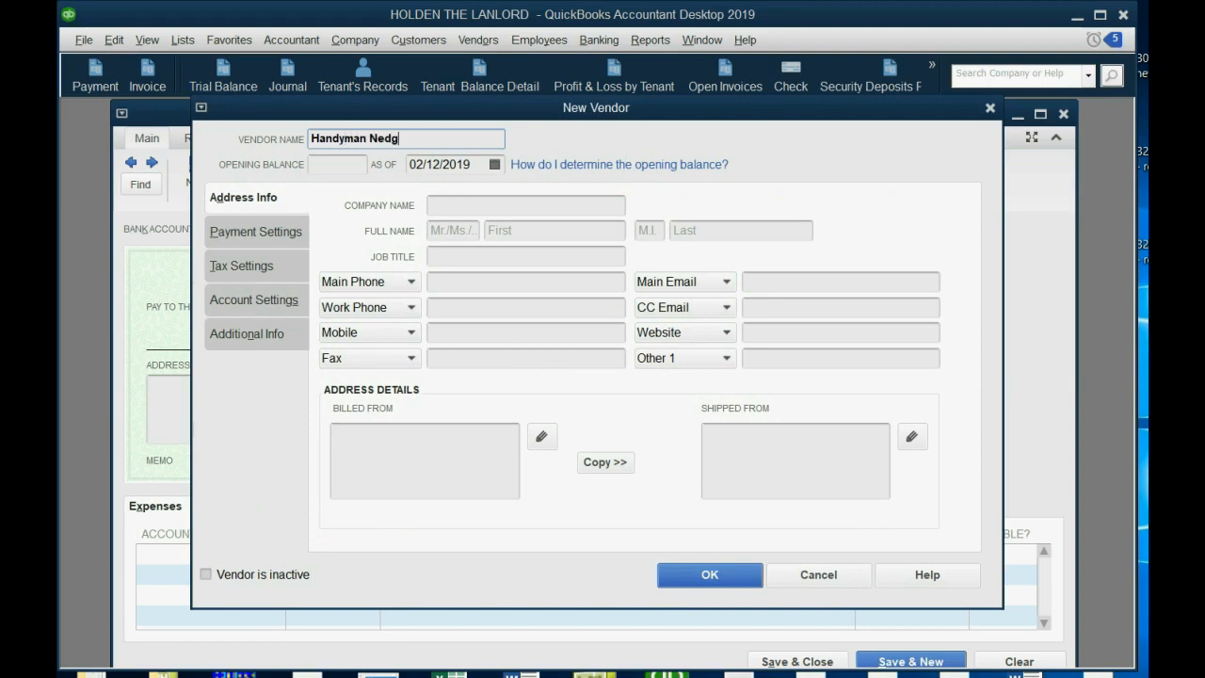
type("i")
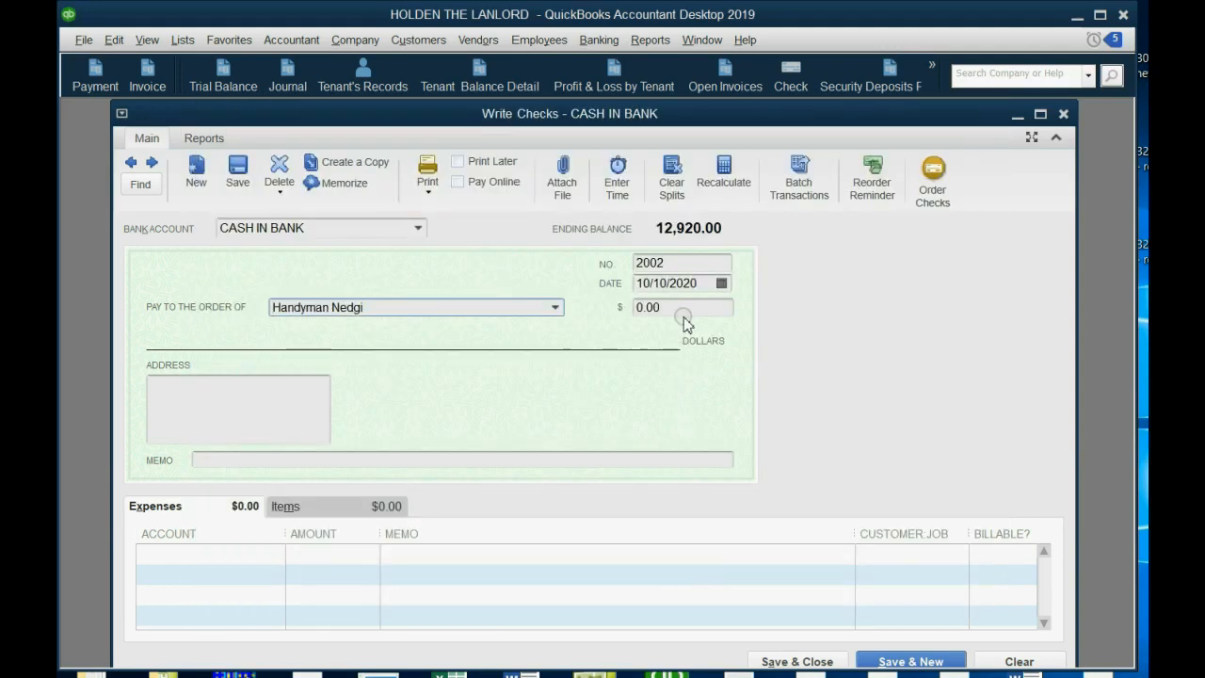
type("5")
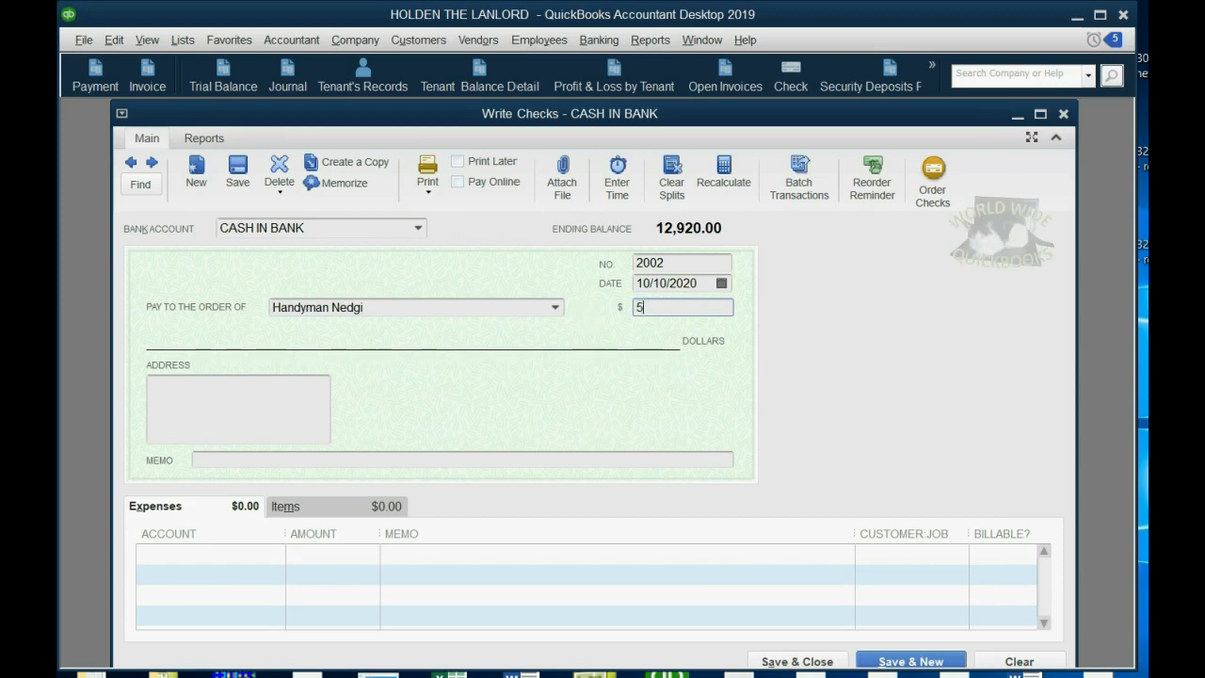
type("000")
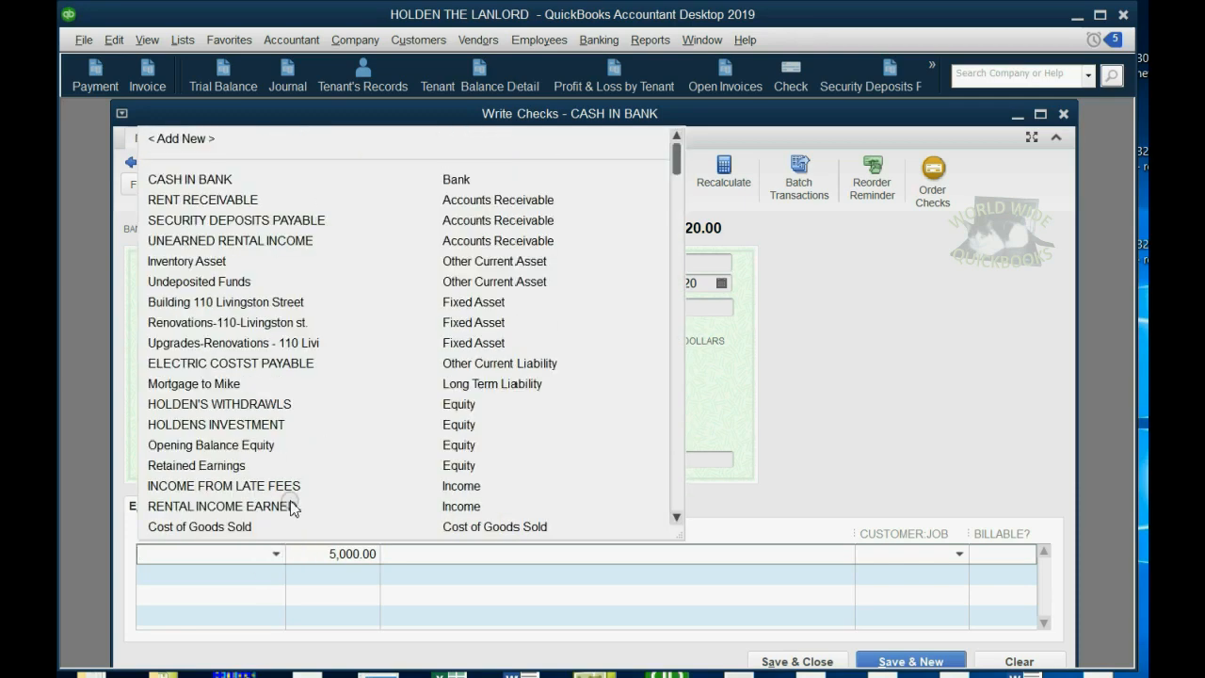
mouse_move(253, 316)
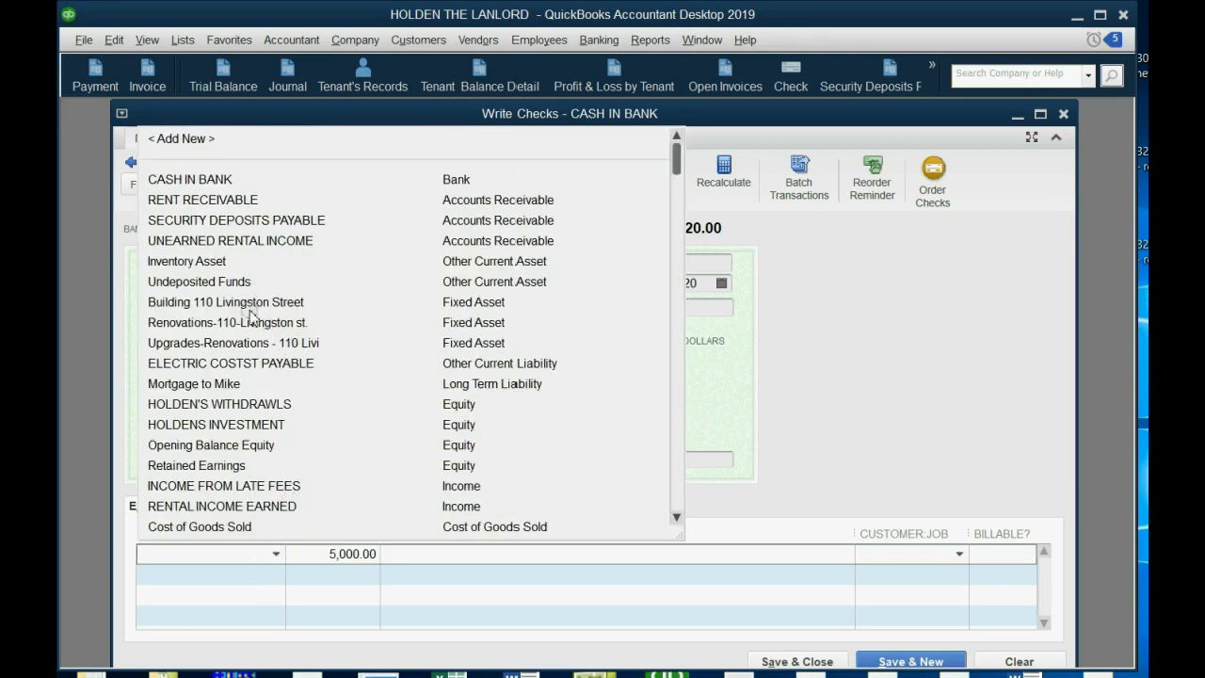
left_click(234, 342)
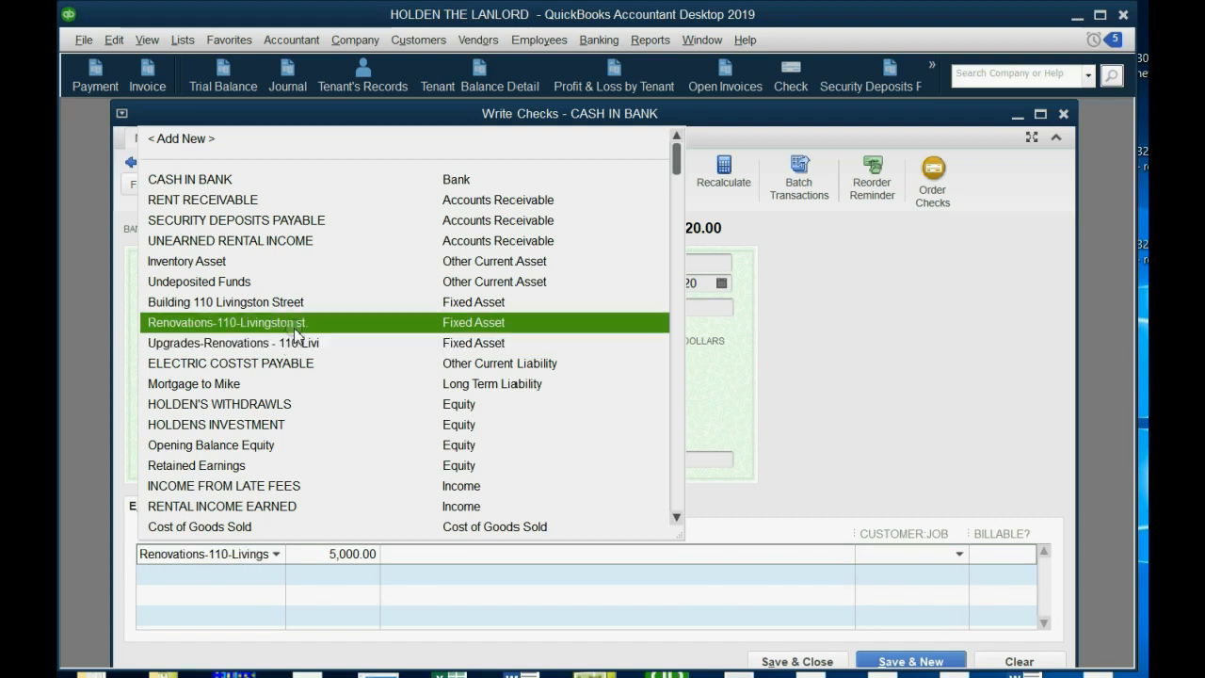
left_click(228, 322)
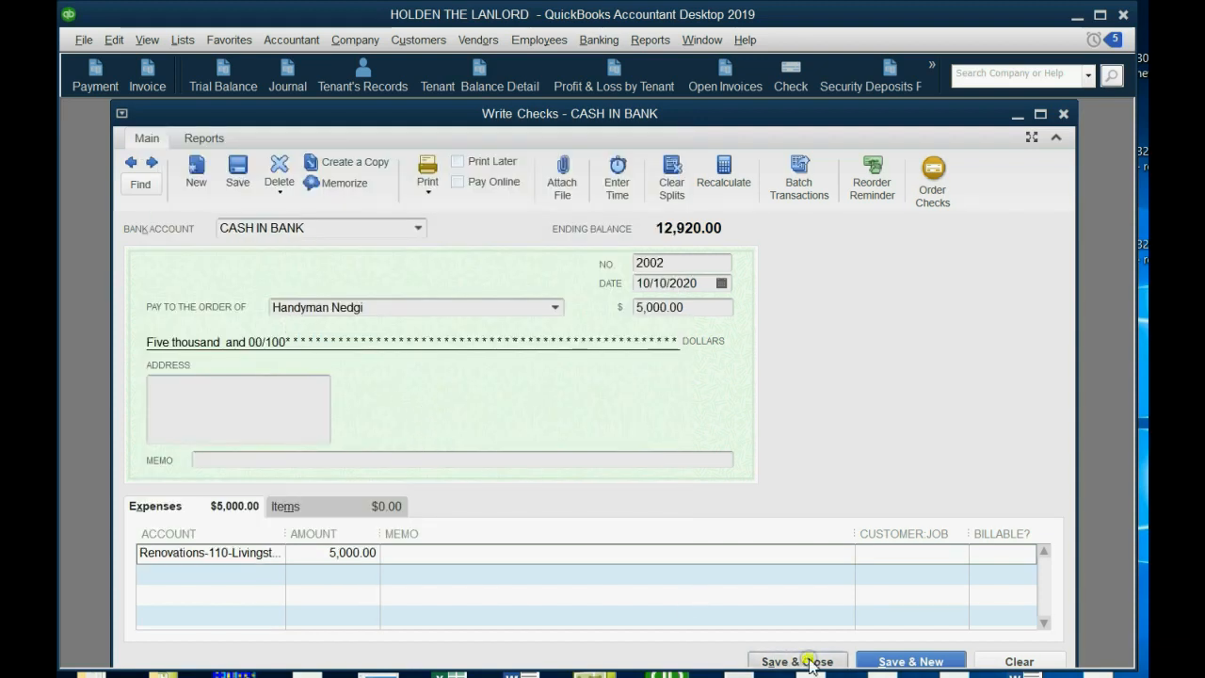
left_click(797, 659)
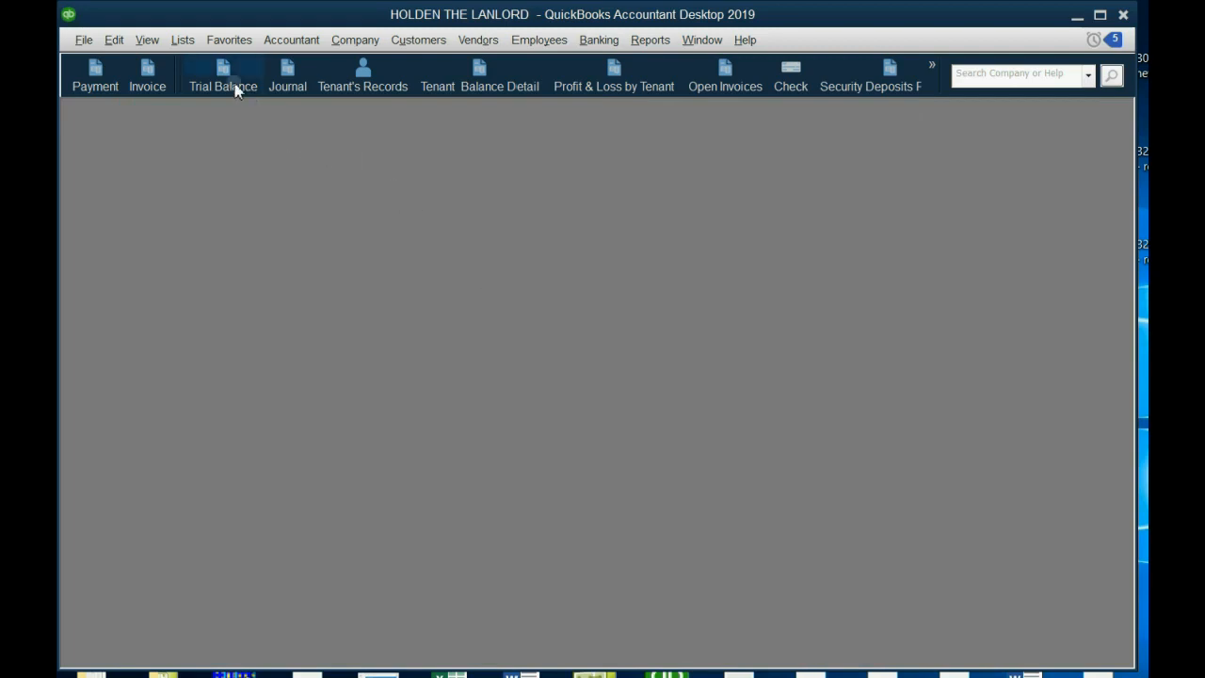
left_click(222, 75)
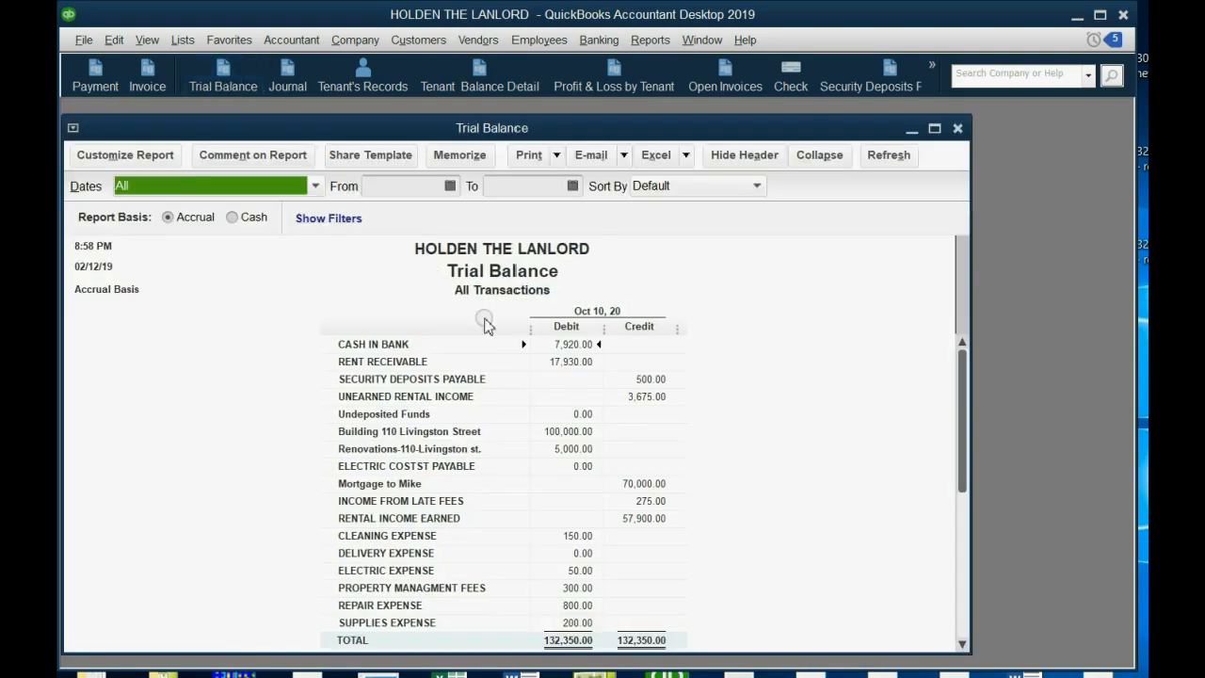
mouse_move(405, 437)
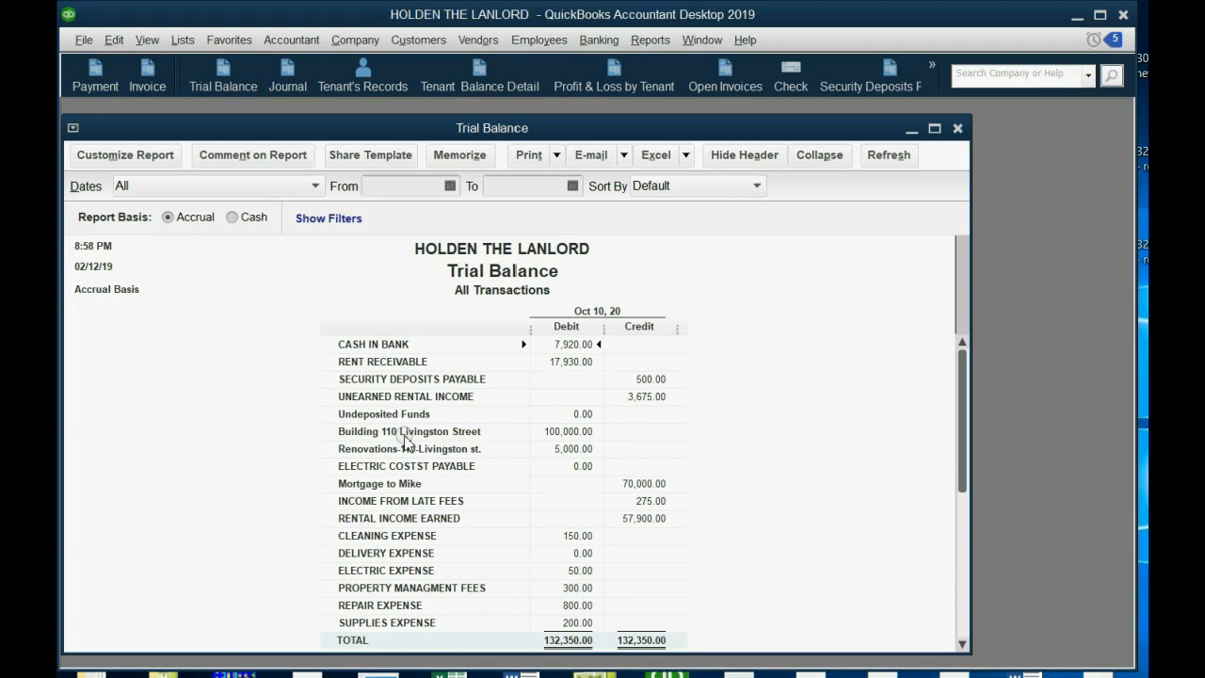
mouse_move(431, 456)
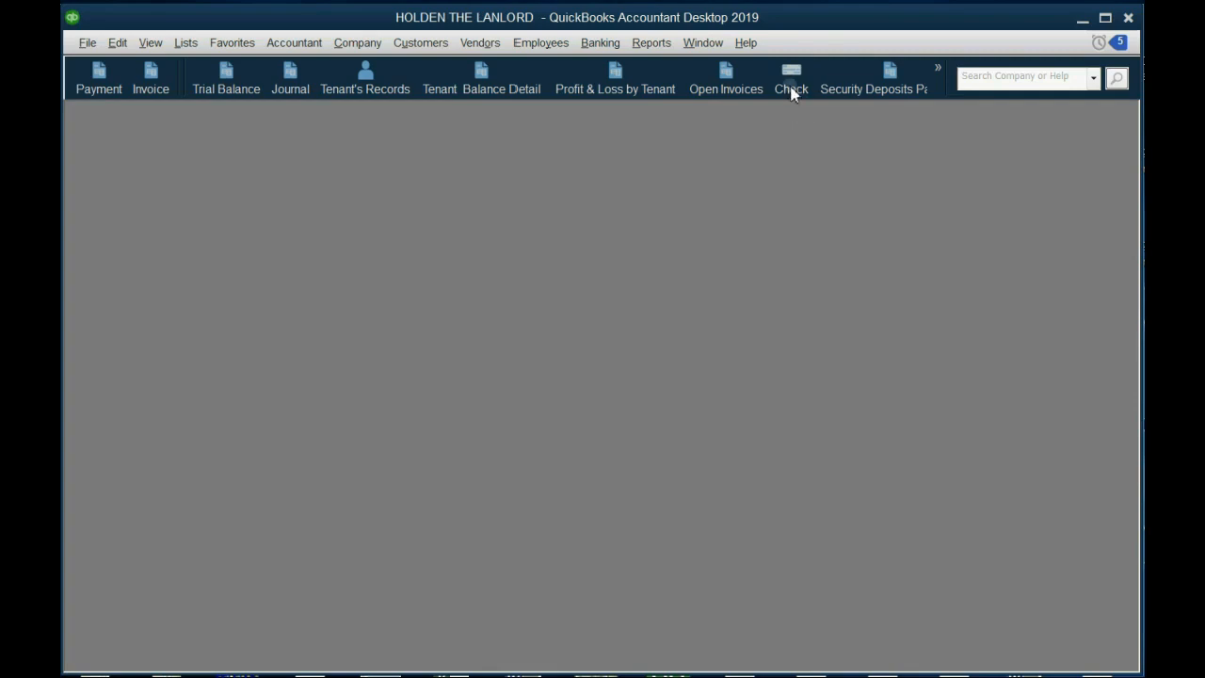
Write check 2003 to CON EDISON for $4,000 charged to Renovations-110-Livingston st and save it.
left_click(790, 79)
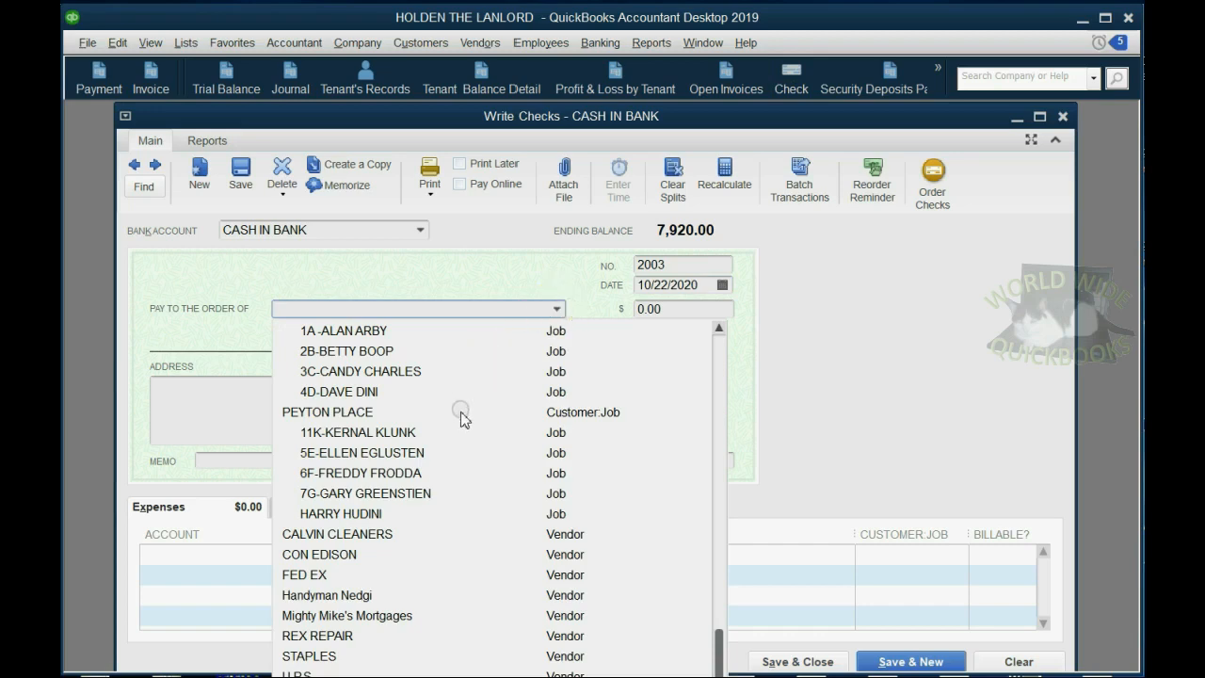
mouse_move(376, 566)
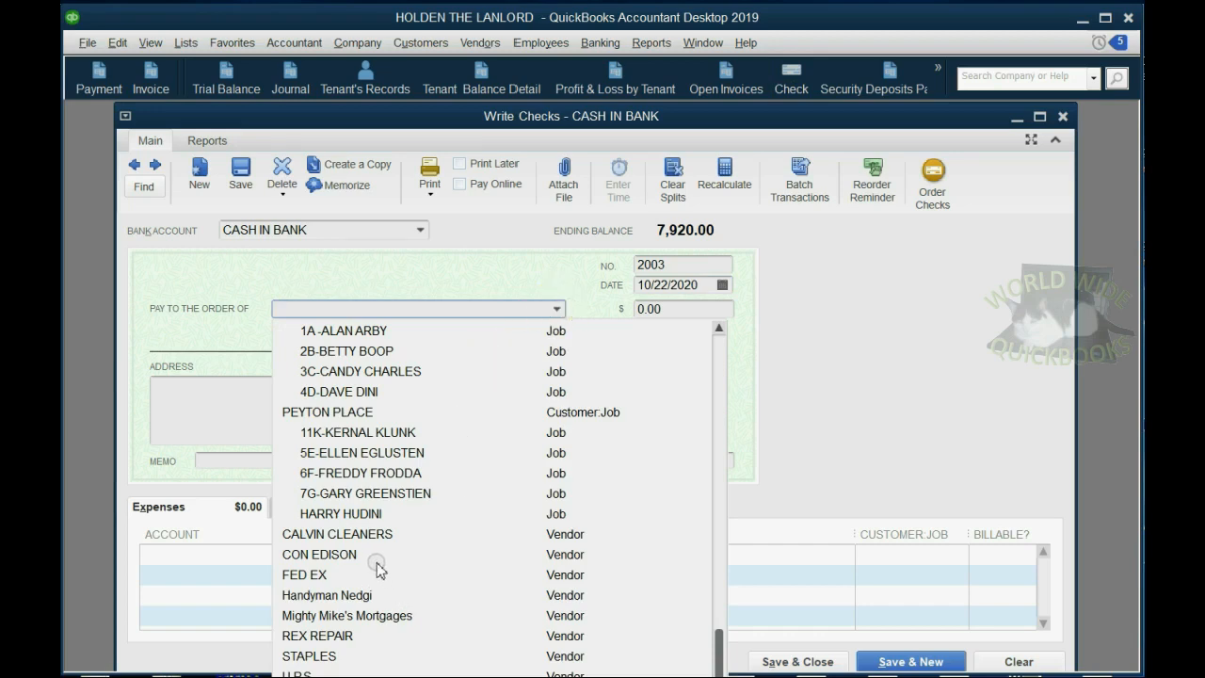
left_click(318, 554)
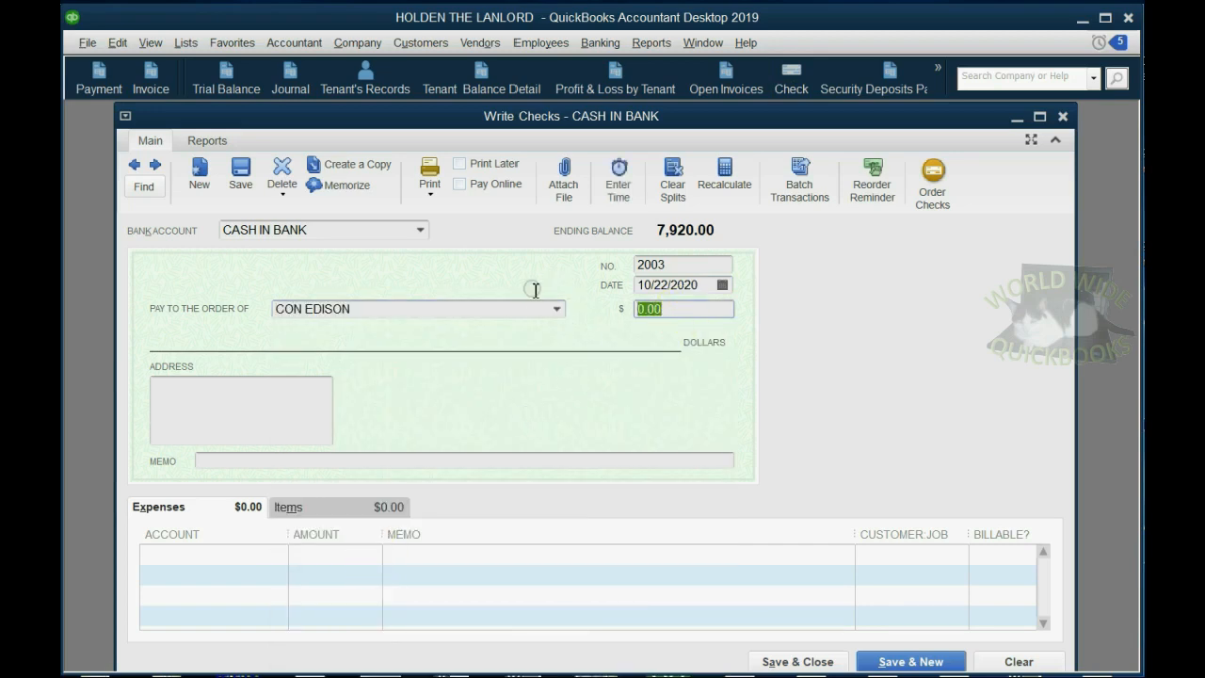
type("40")
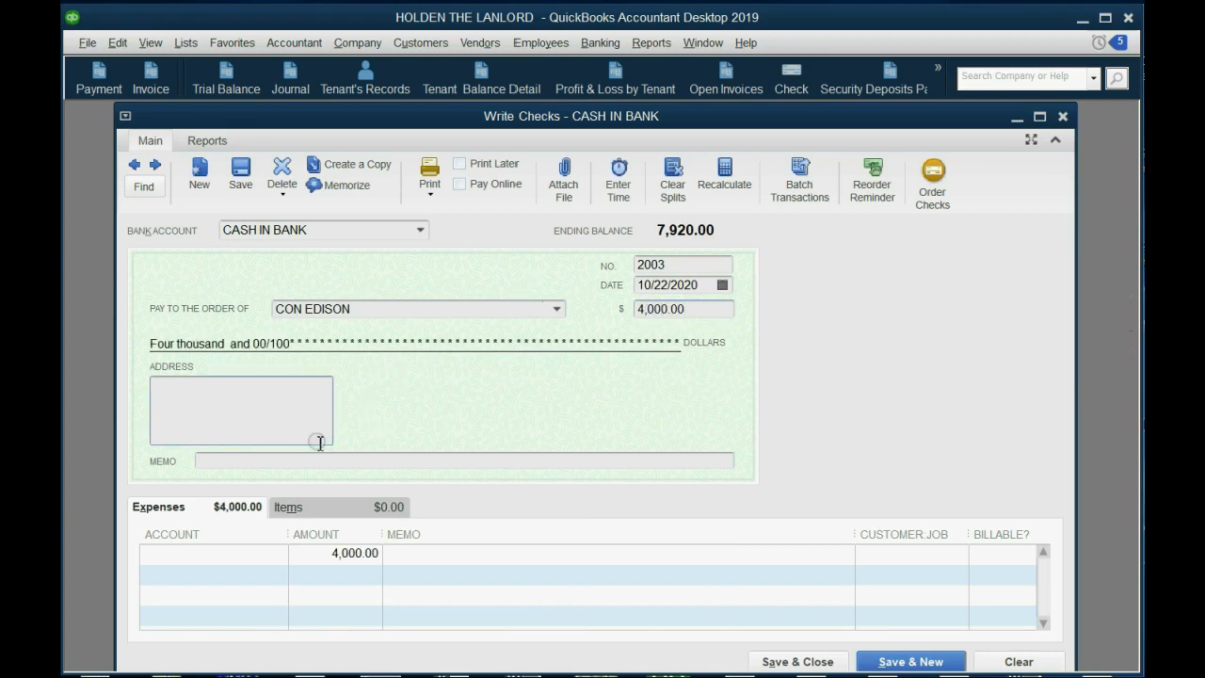
left_click(278, 553)
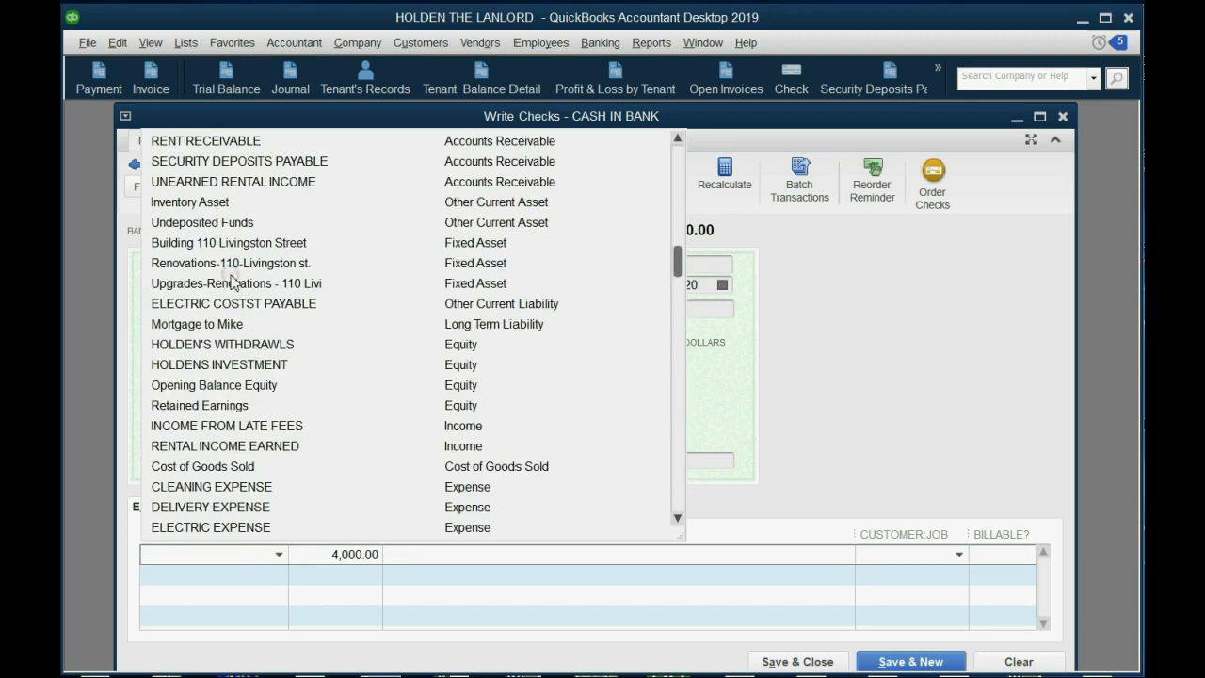
left_click(230, 263)
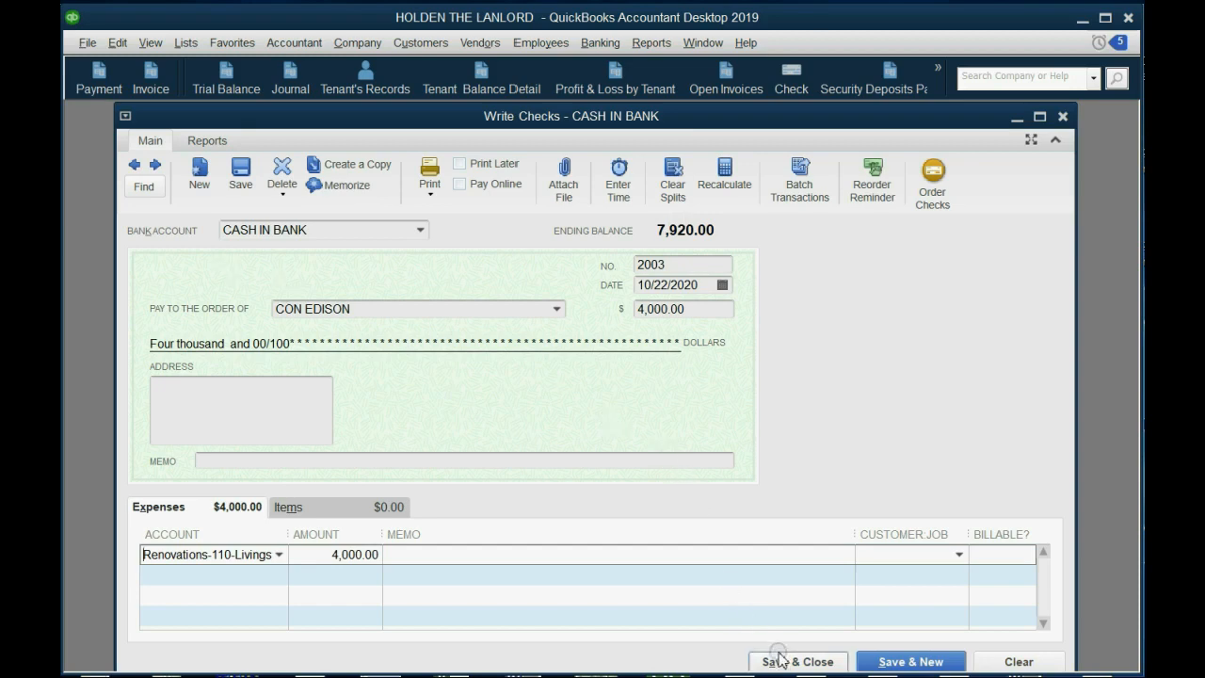
left_click(798, 659)
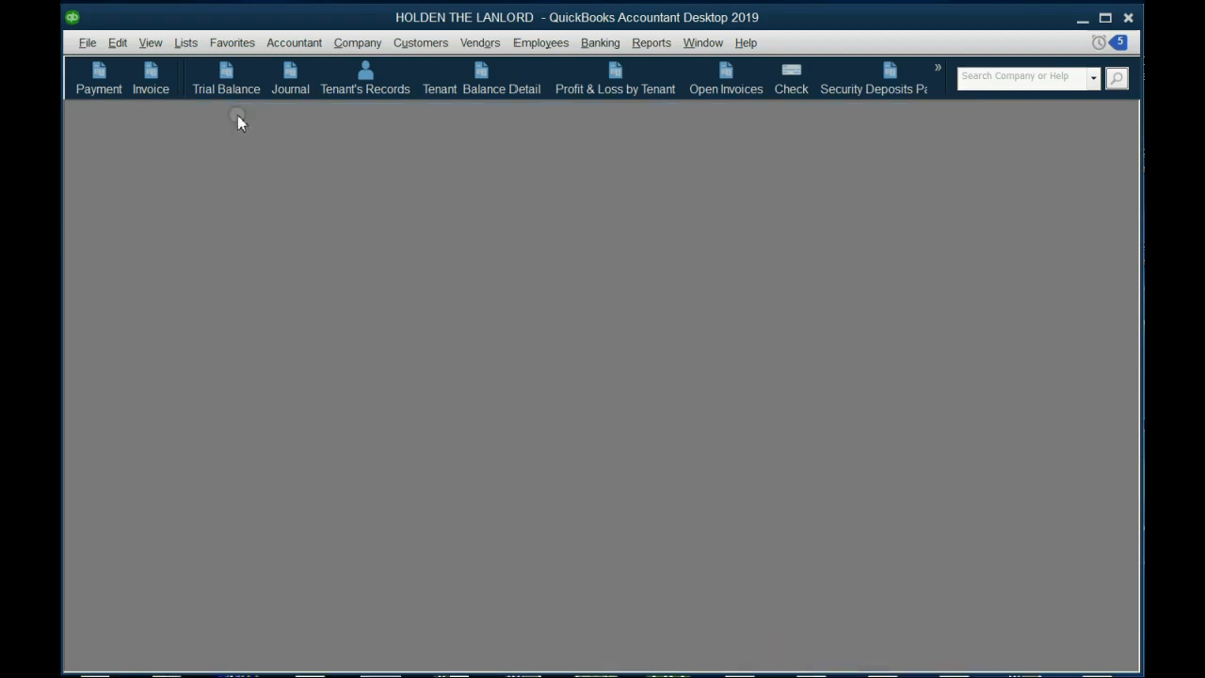
View the trial balance showing Renovations at 9,000.00.
left_click(226, 79)
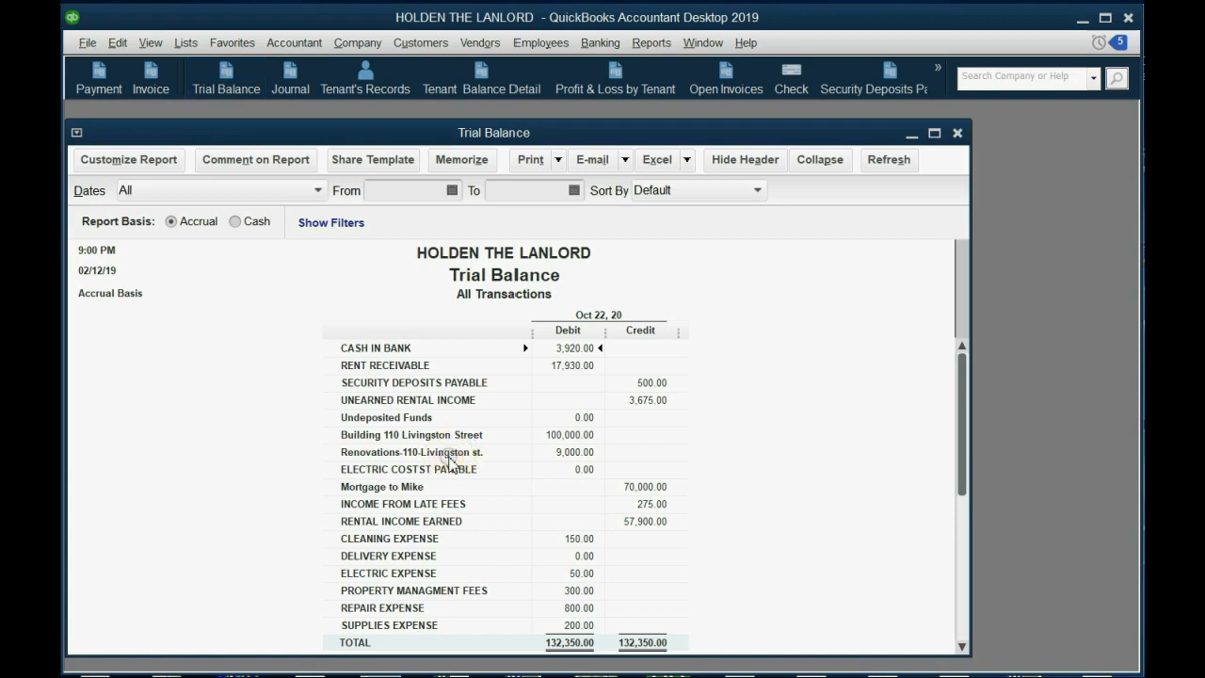
mouse_move(606, 461)
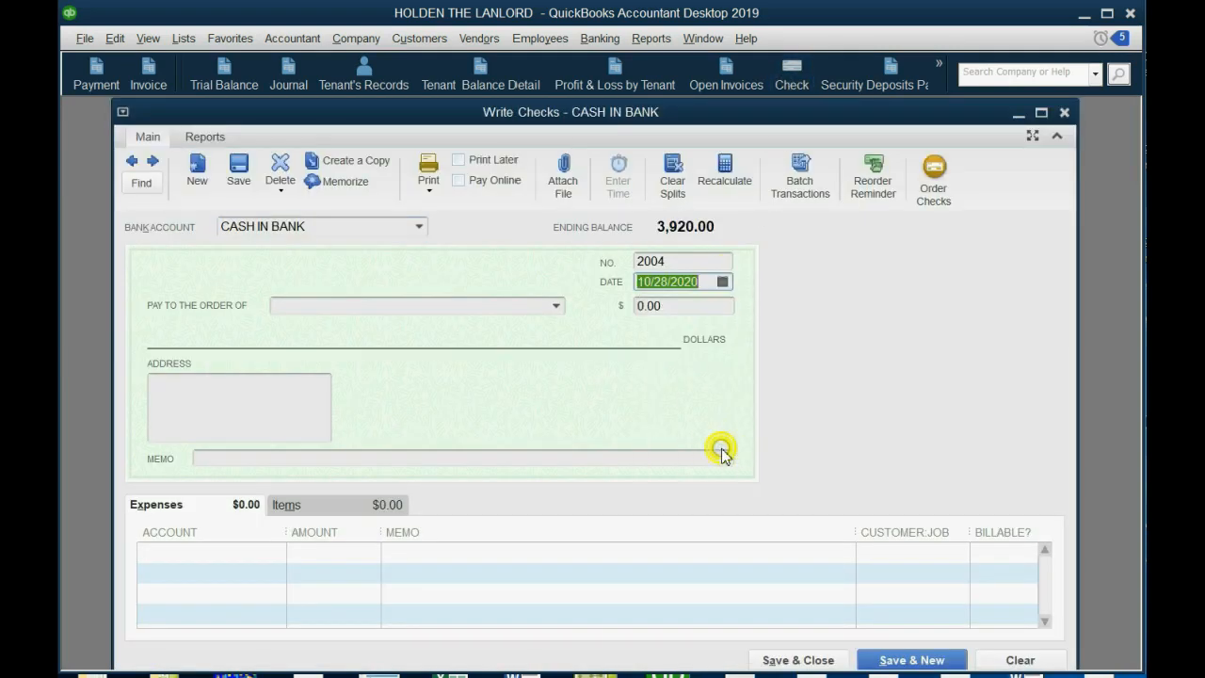
Make REX REPAIR the payee for $6,000 with memo roofing.
left_click(556, 305)
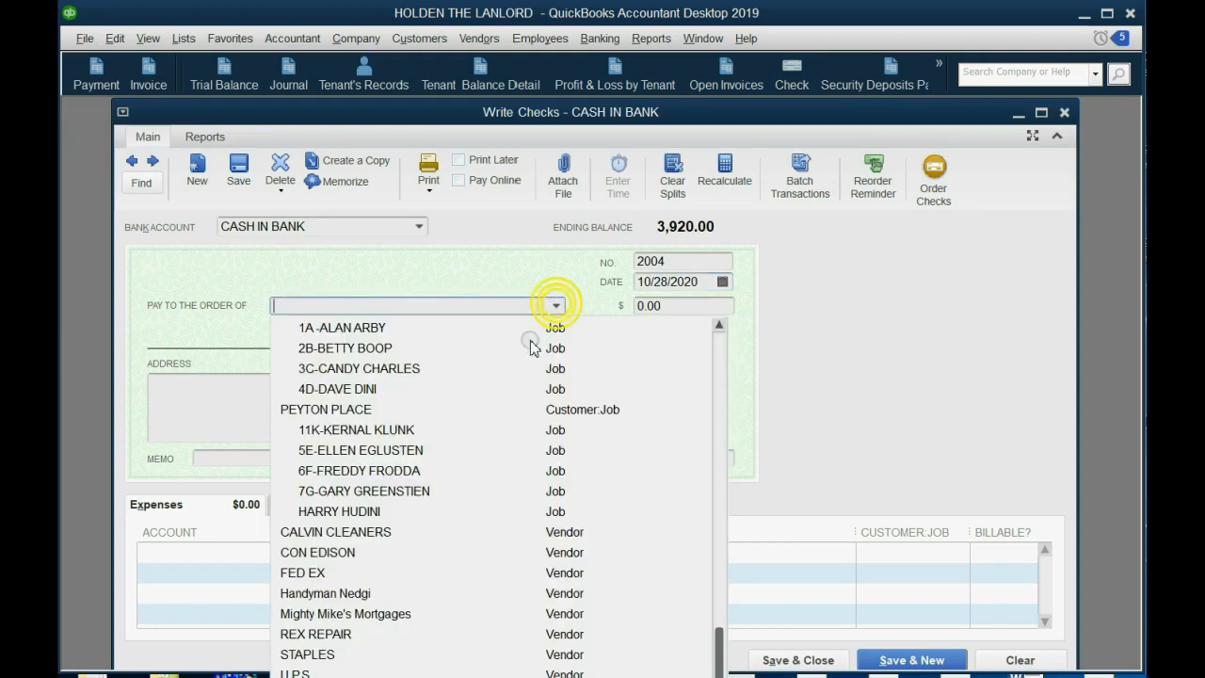
left_click(316, 633)
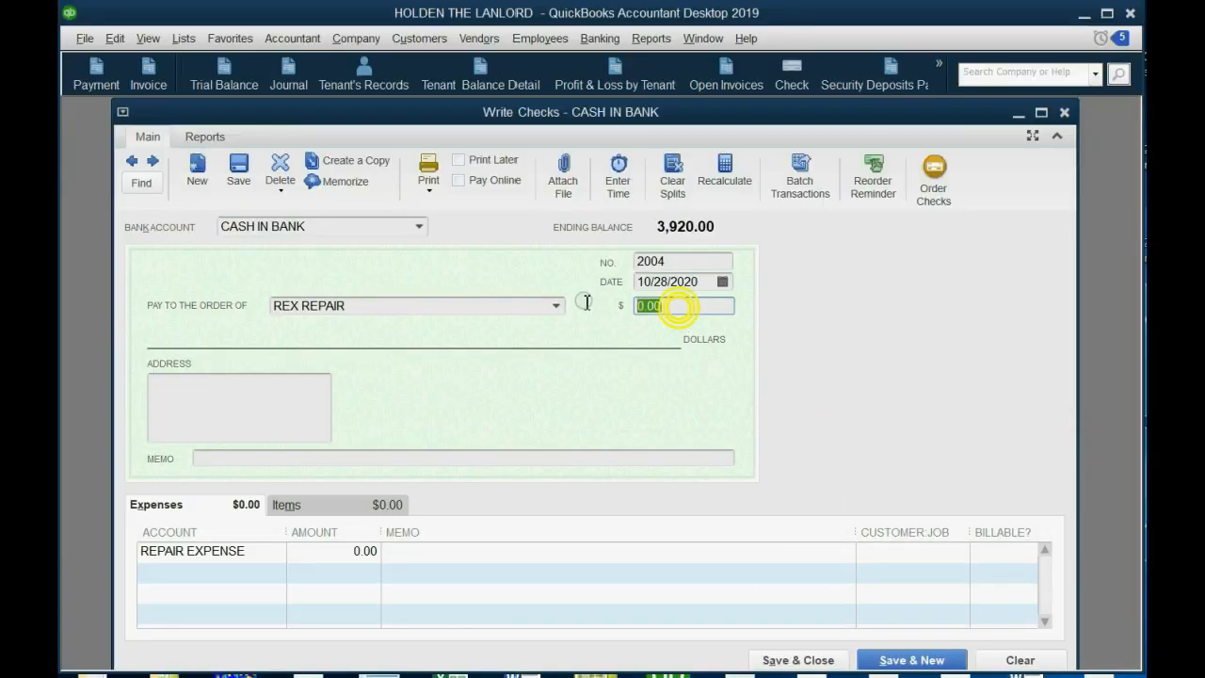
type("6,00")
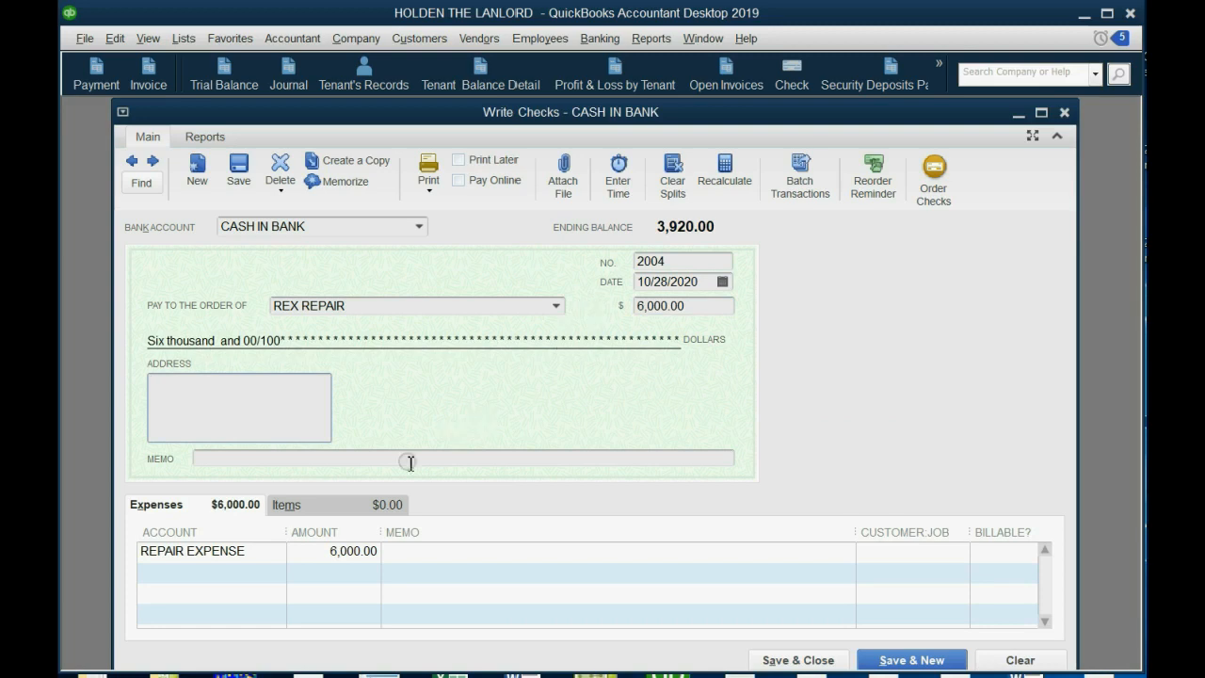
type("r")
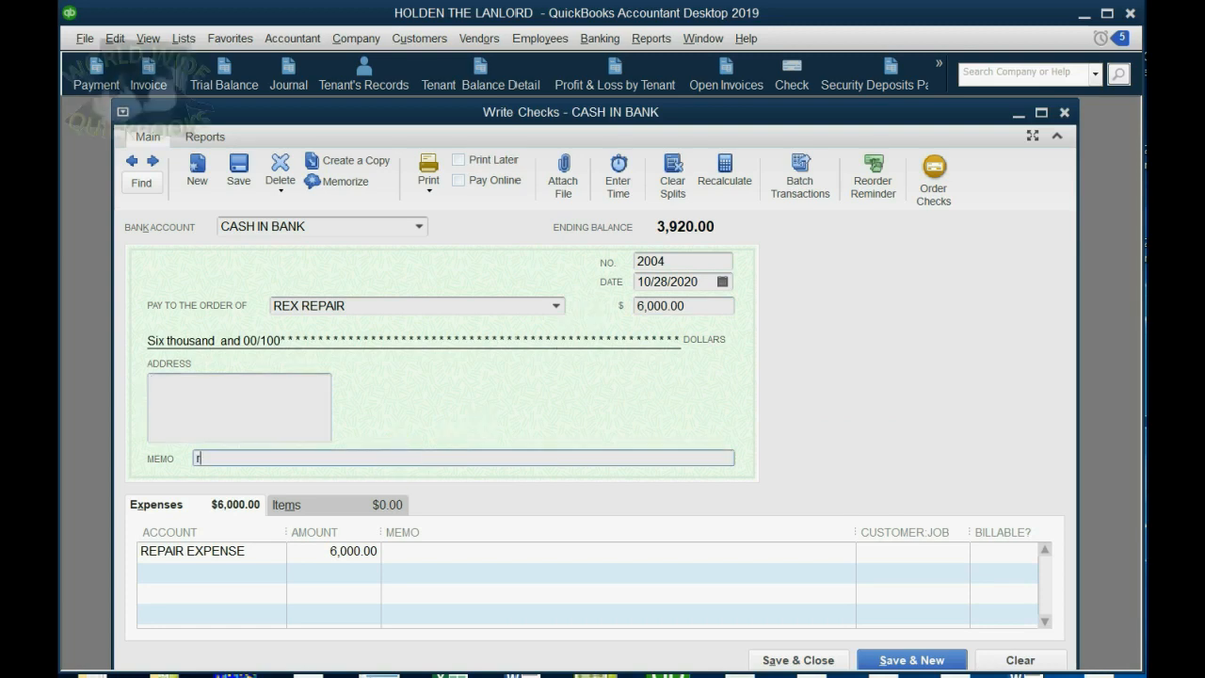
type("roofing")
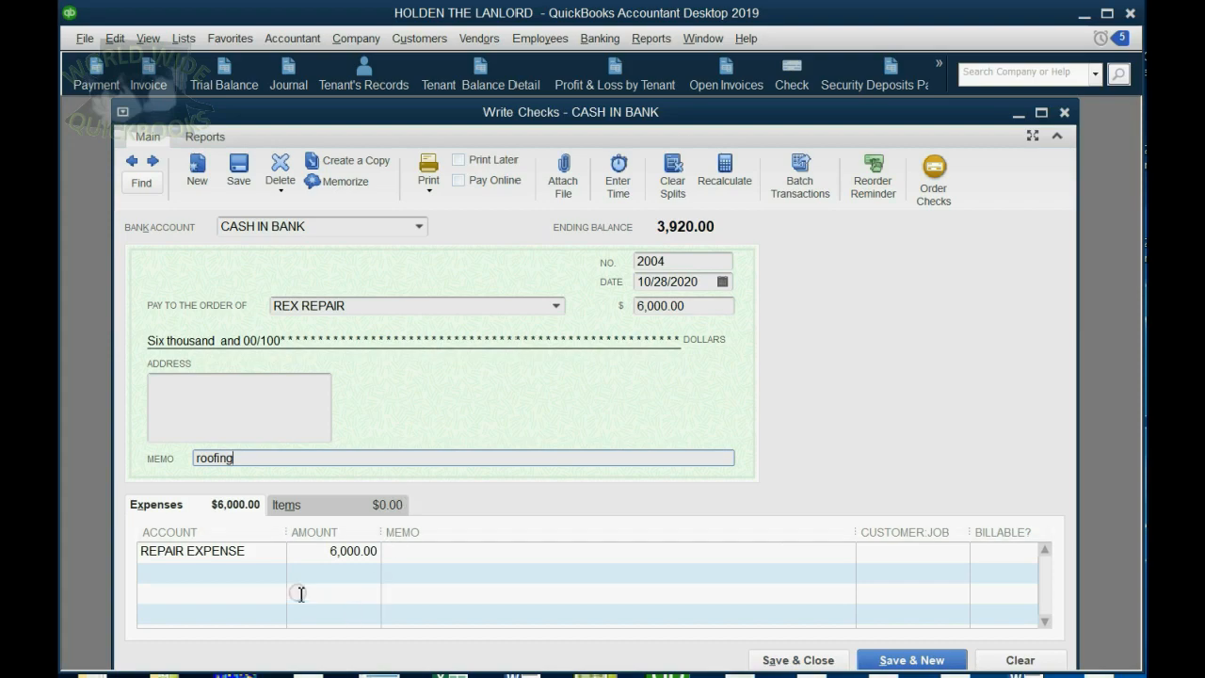
left_click(279, 553)
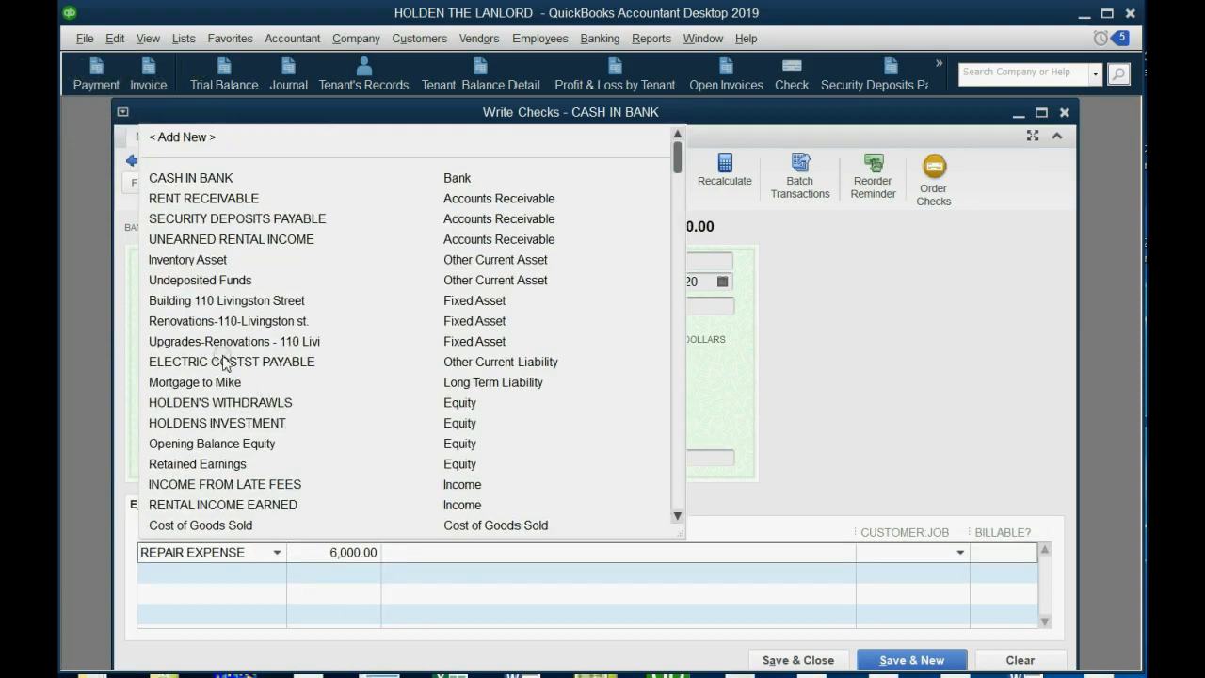
left_click(228, 320)
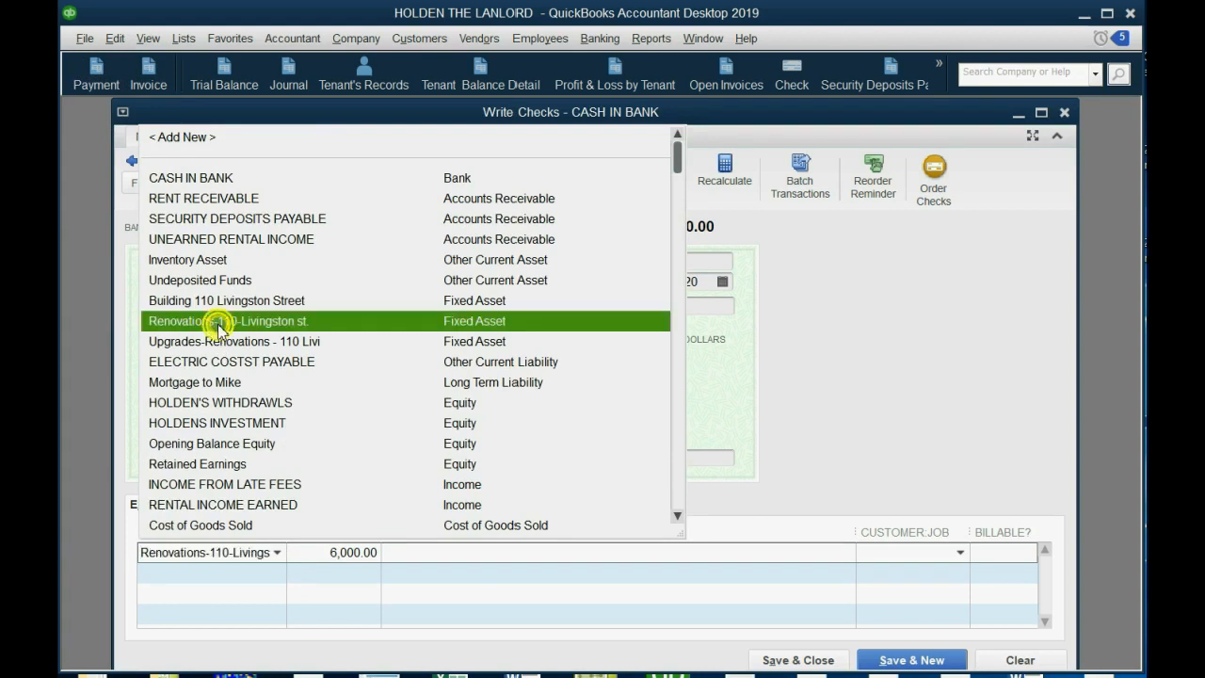
left_click(228, 320)
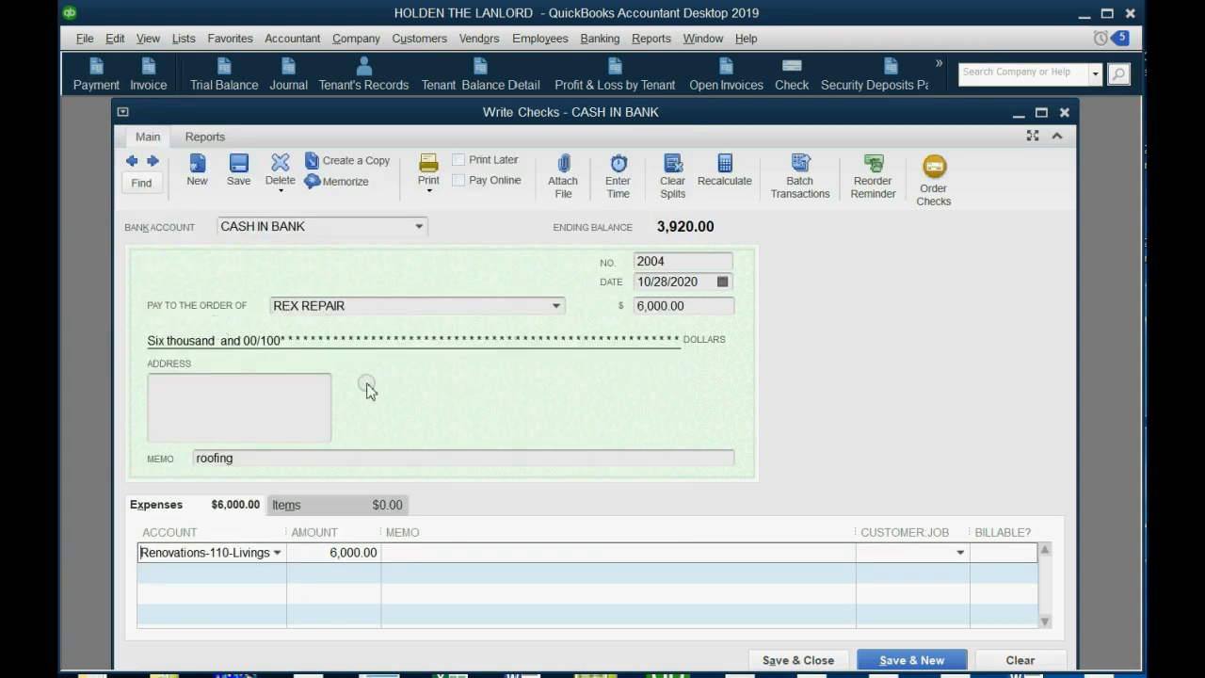
left_click(798, 658)
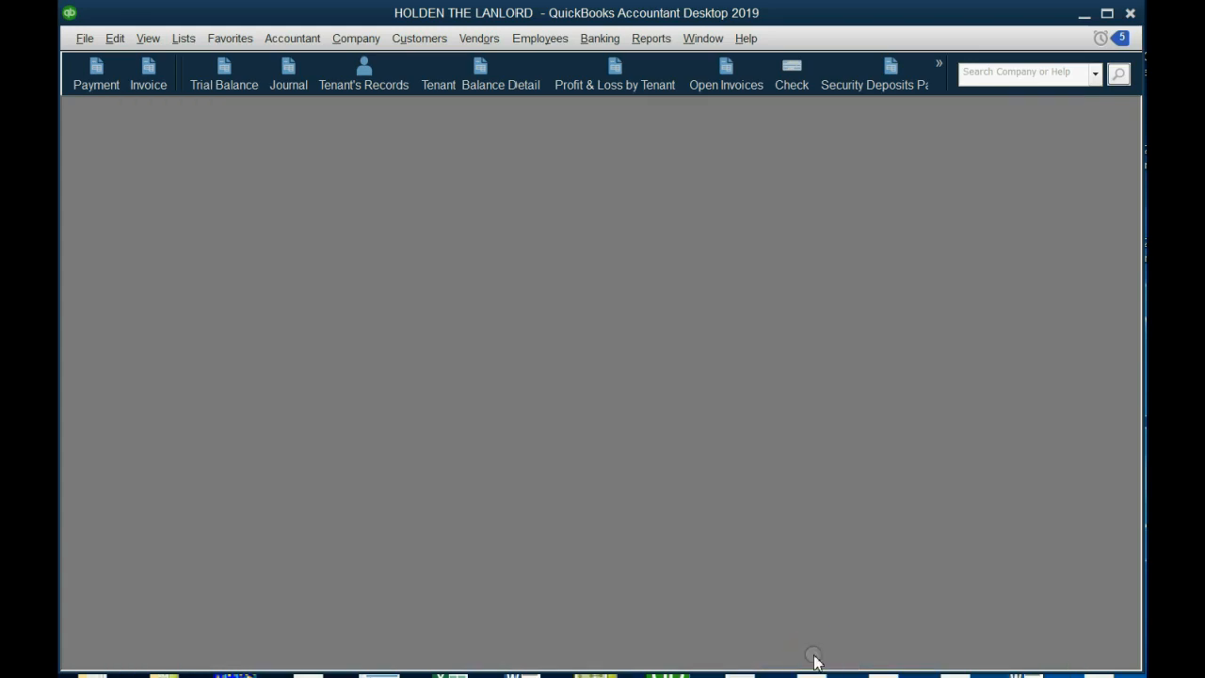
View the trial balance showing Renovations 110-Livingston st at 15,000.00.
left_click(224, 73)
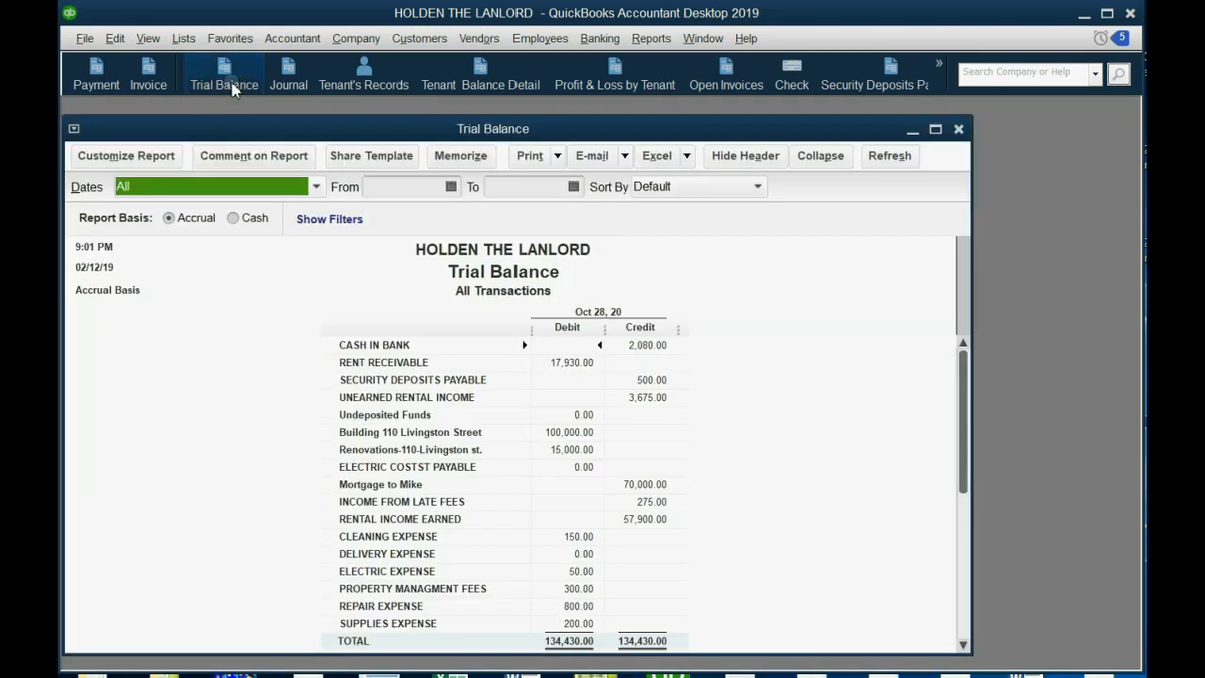
mouse_move(322, 213)
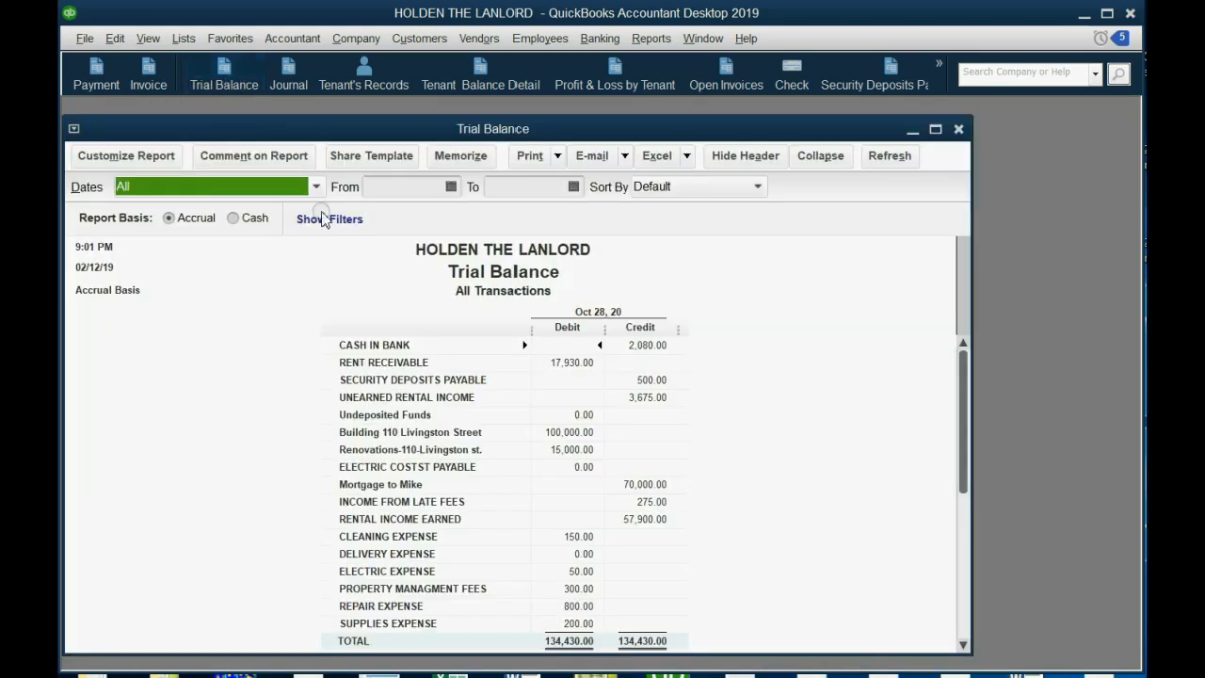
mouse_move(460, 463)
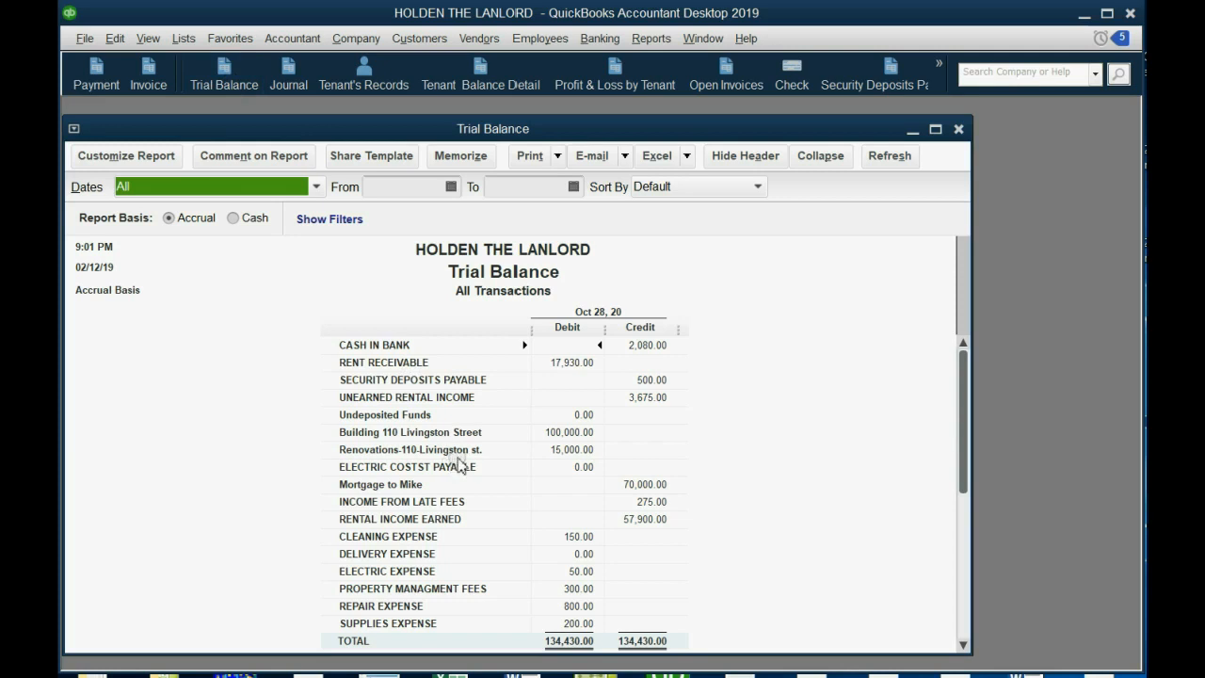
mouse_move(461, 463)
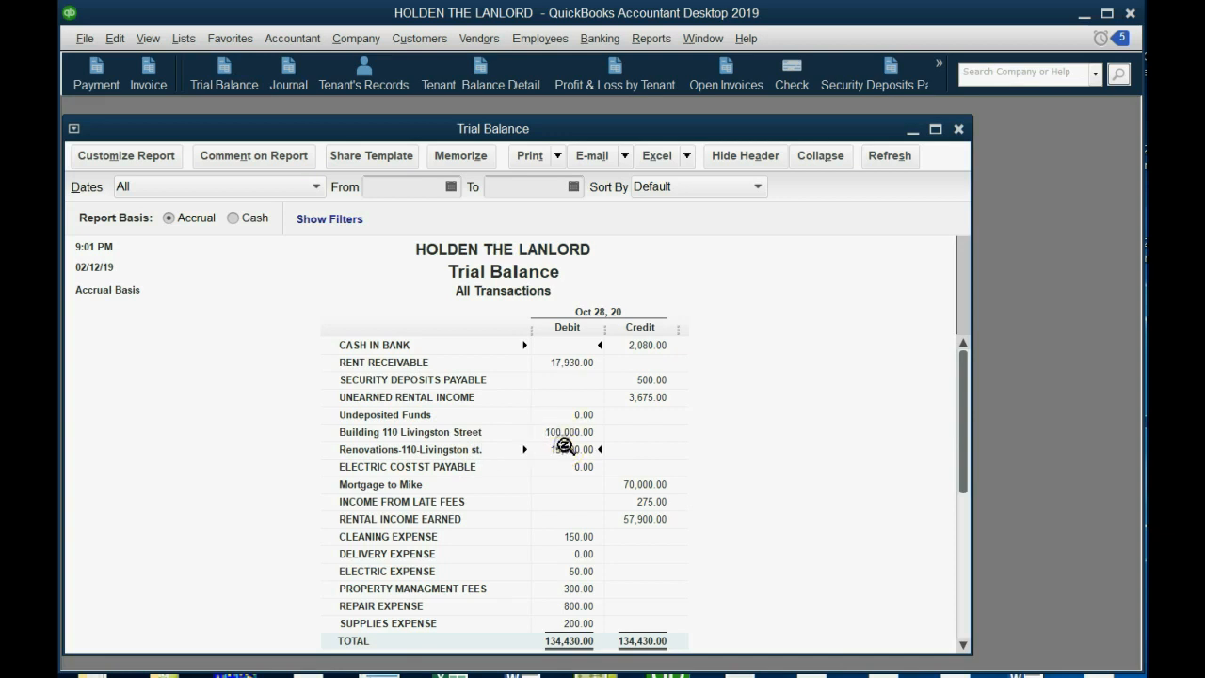
mouse_move(647, 376)
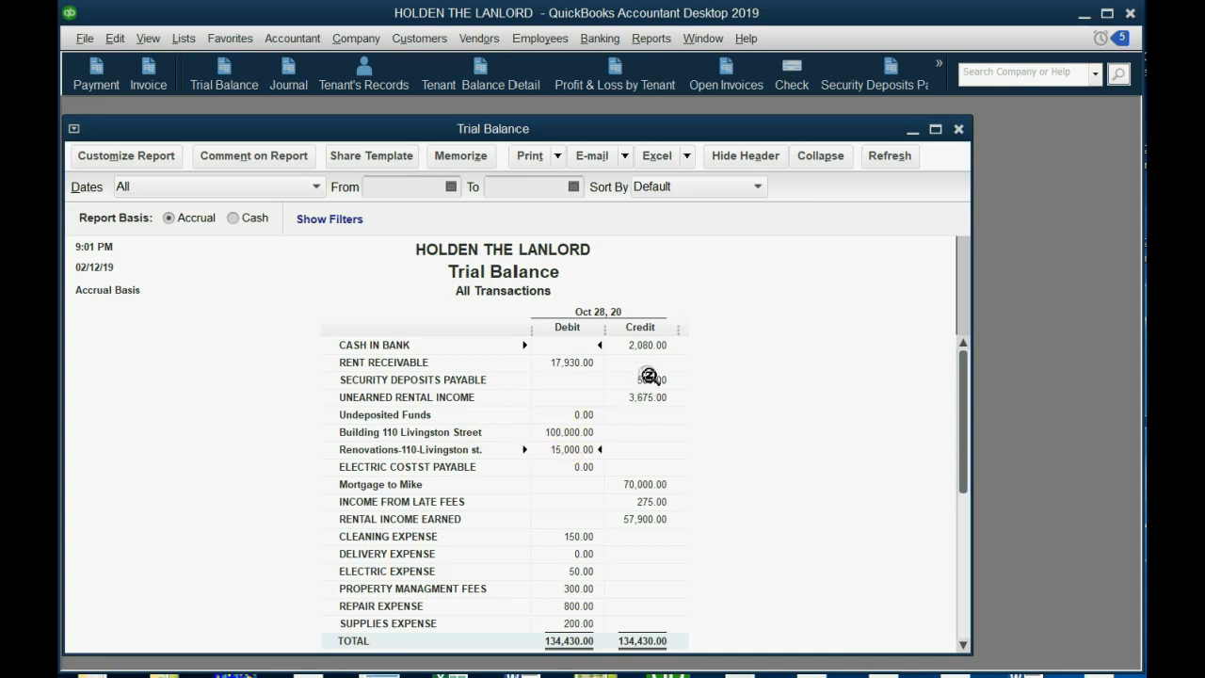